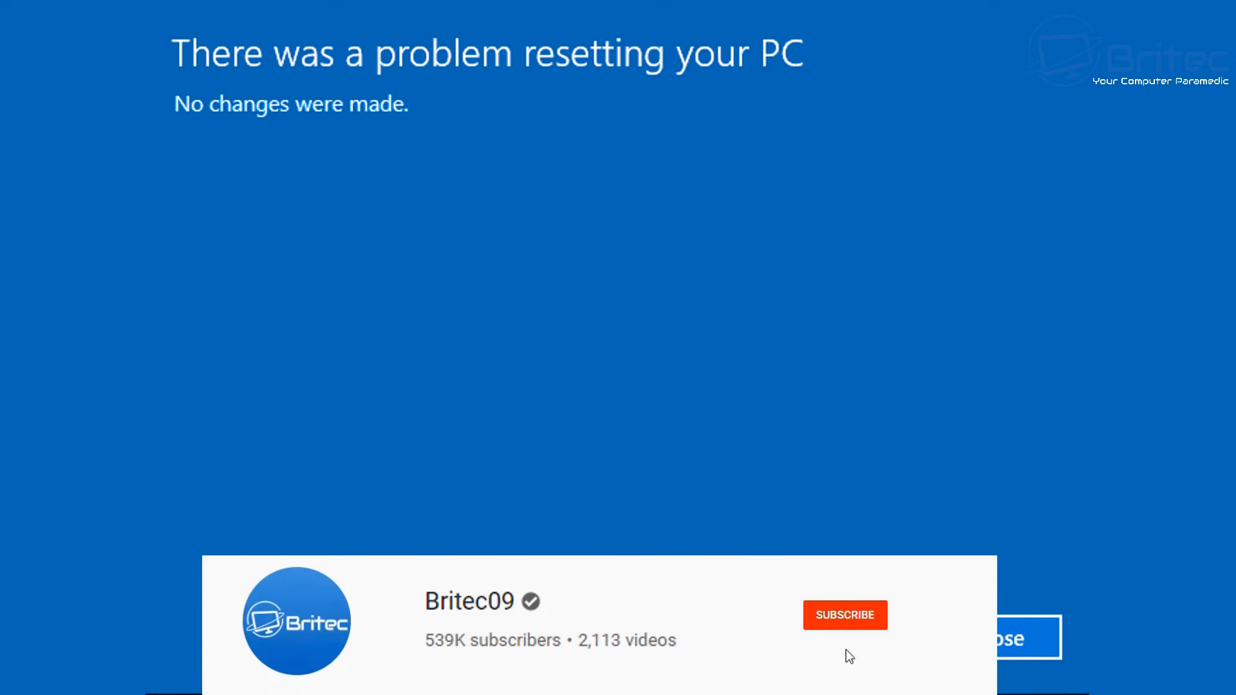
Step: Dismiss the failed reset message and start an elevated Command Prompt via Start search and UAC Yes
left_click(845, 615)
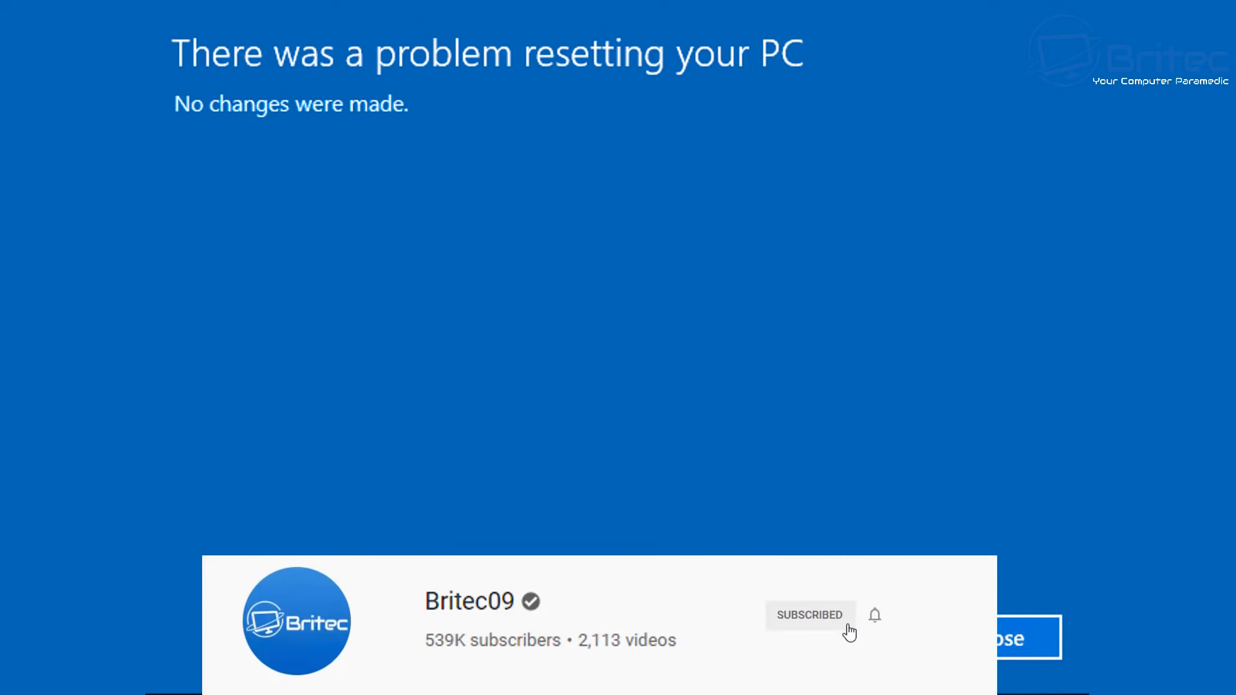
left_click(874, 616)
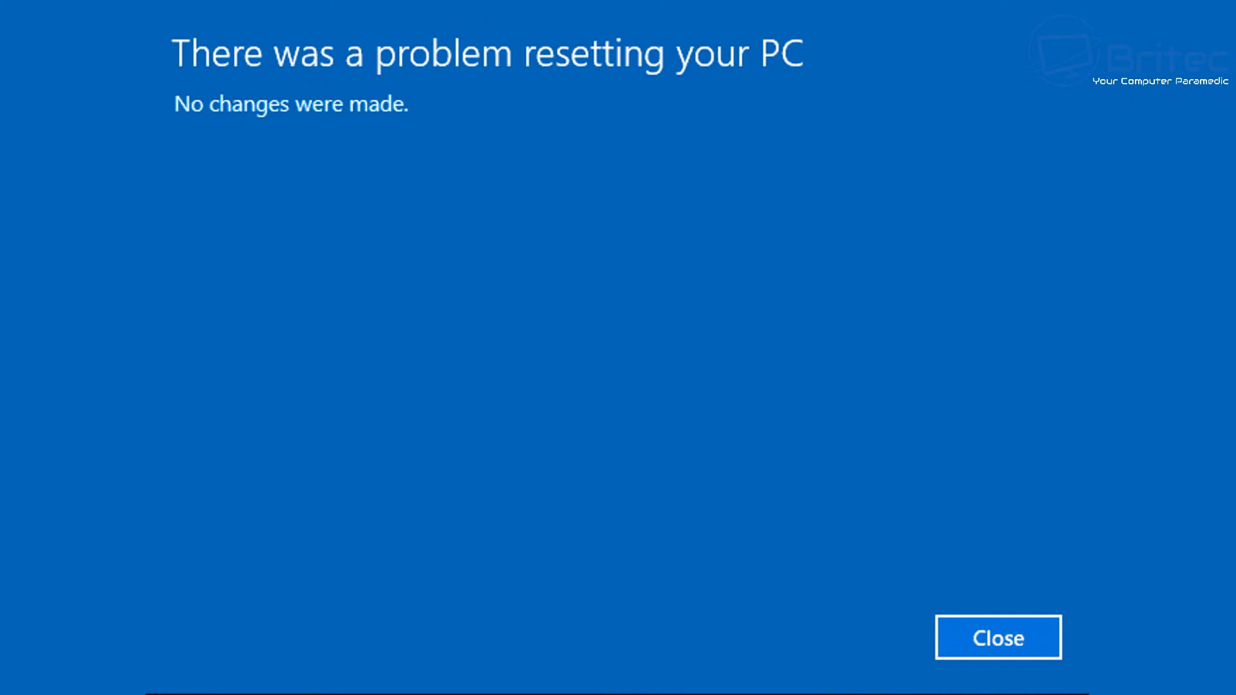
left_click(997, 638)
type("cmd")
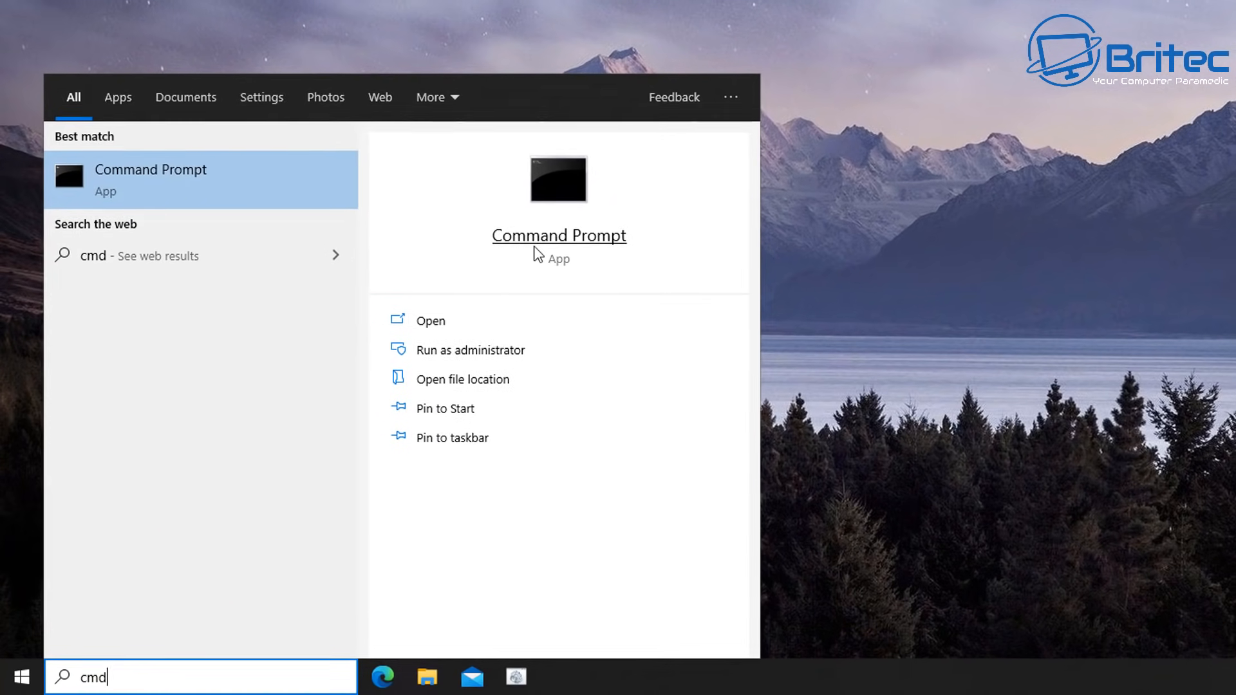
left_click(470, 349)
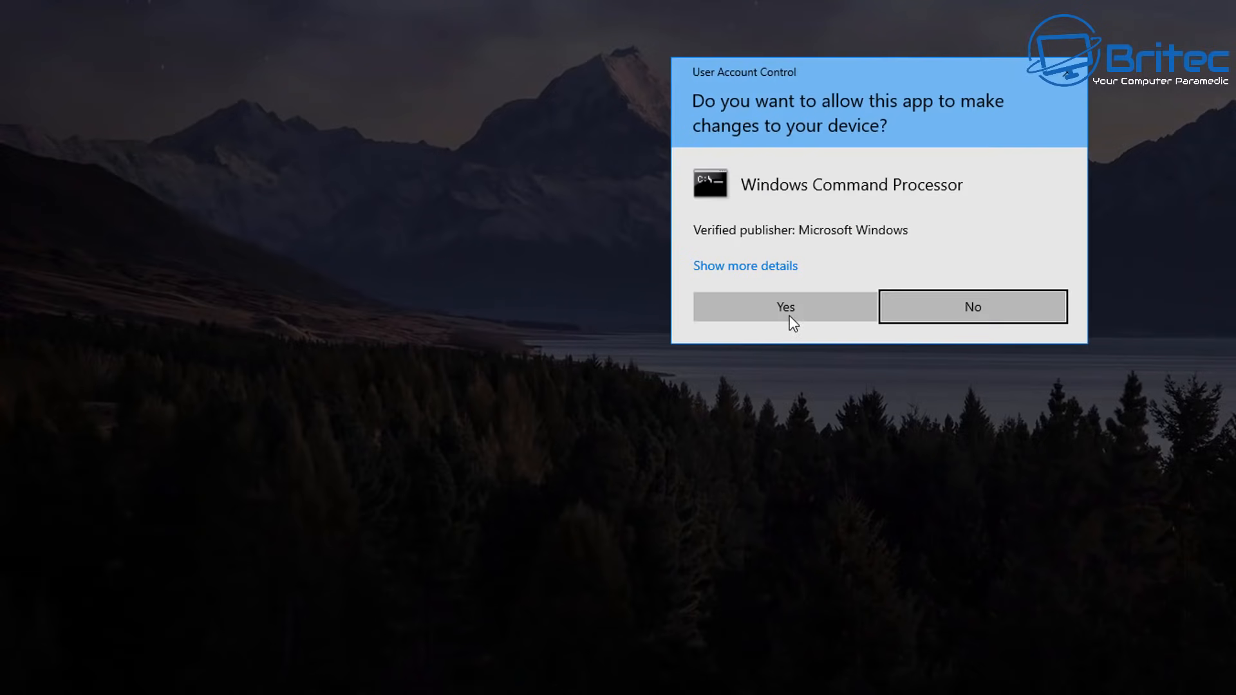
left_click(784, 307)
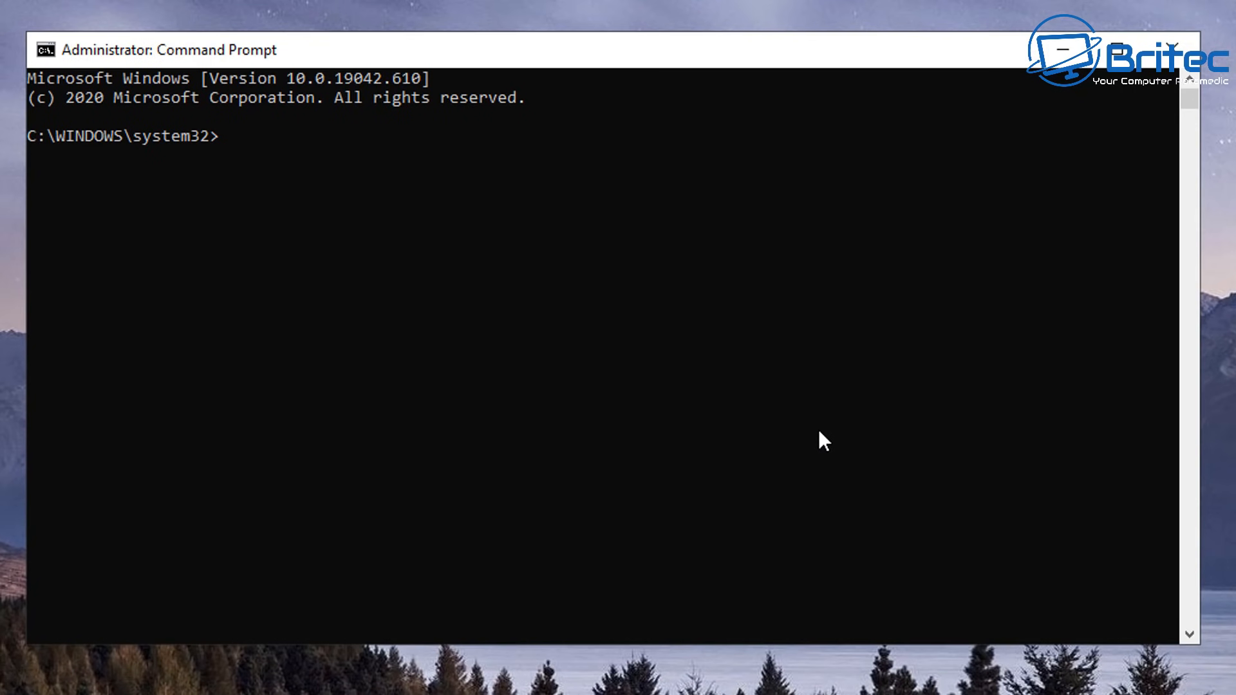
Step: Run sfc /scannow to completion with no integrity violations, then begin the DISM command
type("sfc /scannow")
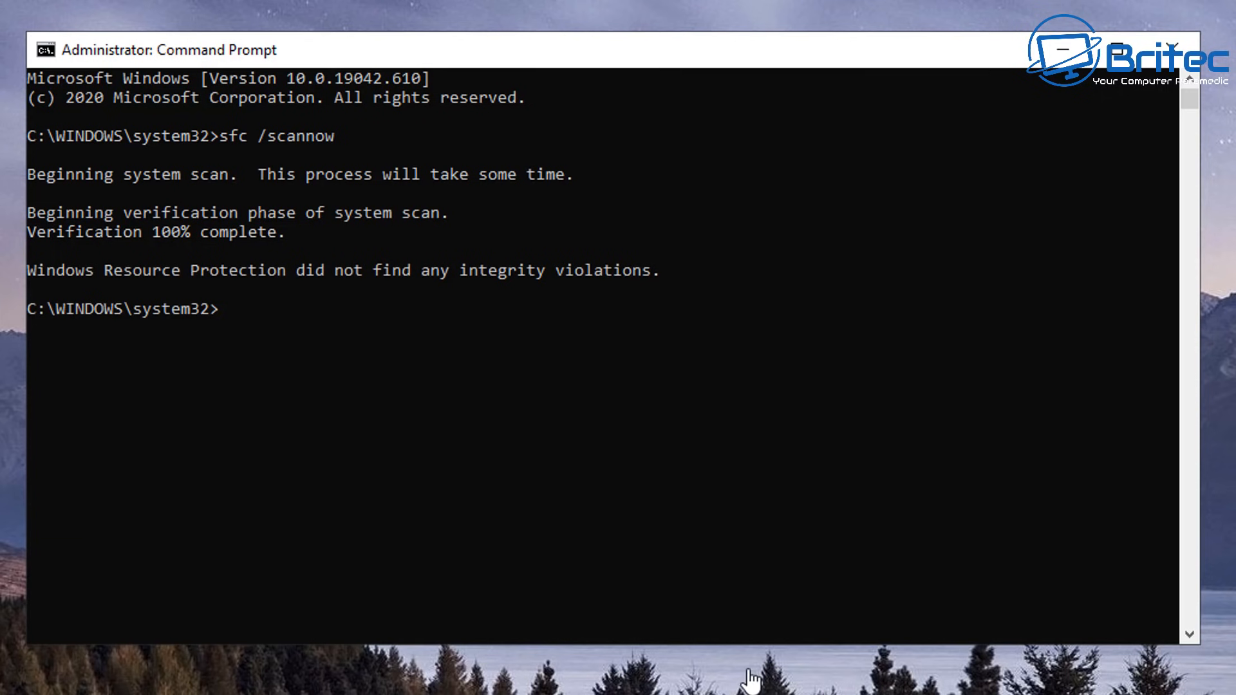
mouse_move(708, 620)
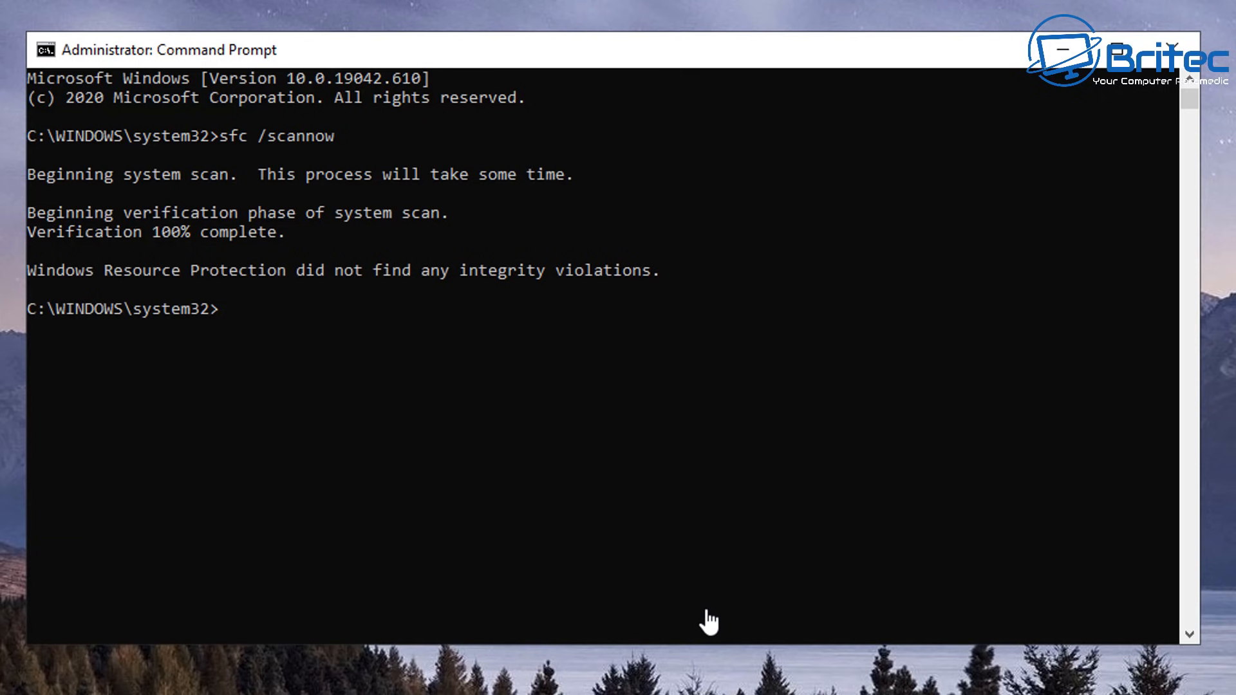
mouse_move(710, 617)
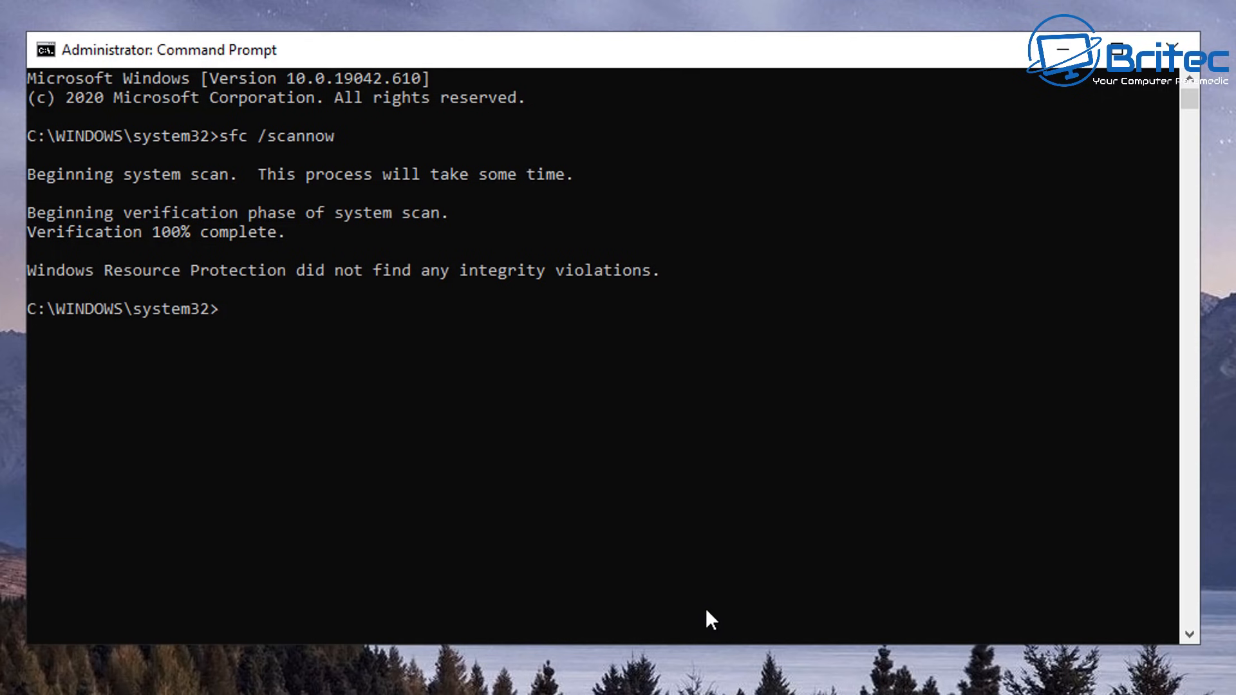
type("dism")
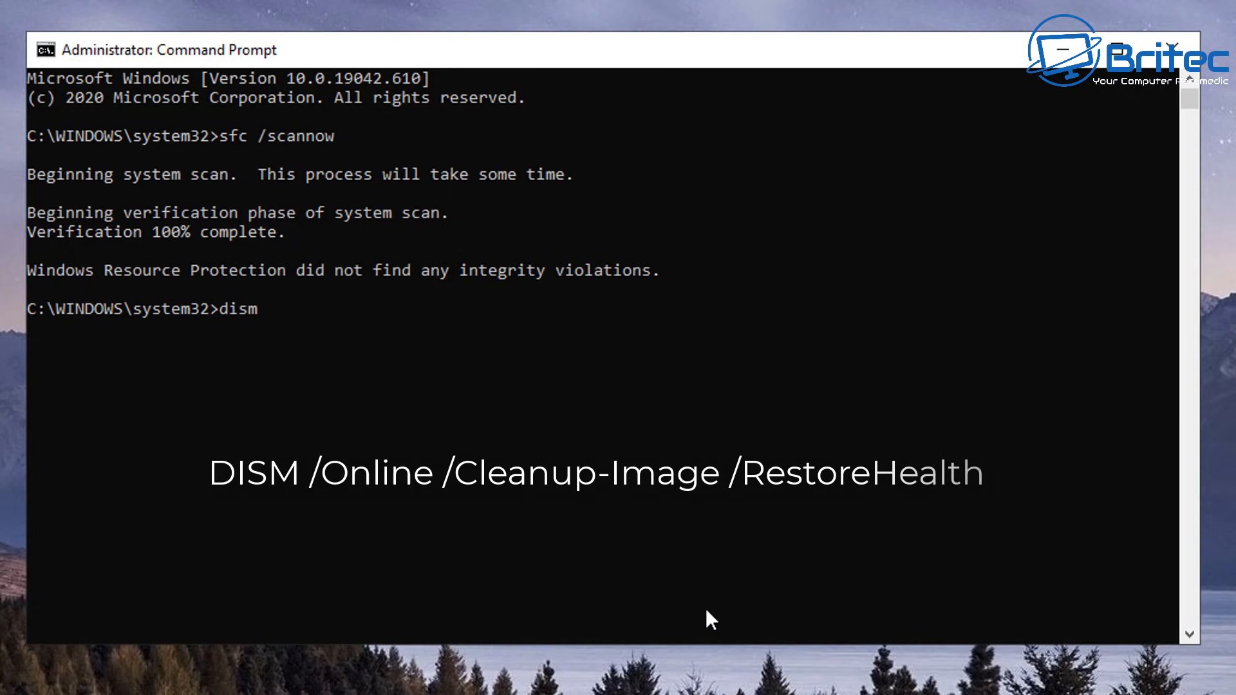
Step: Run DISM /Online /Cleanup-Image /RestoreHealth until the restore operation completes successfully
type("/on")
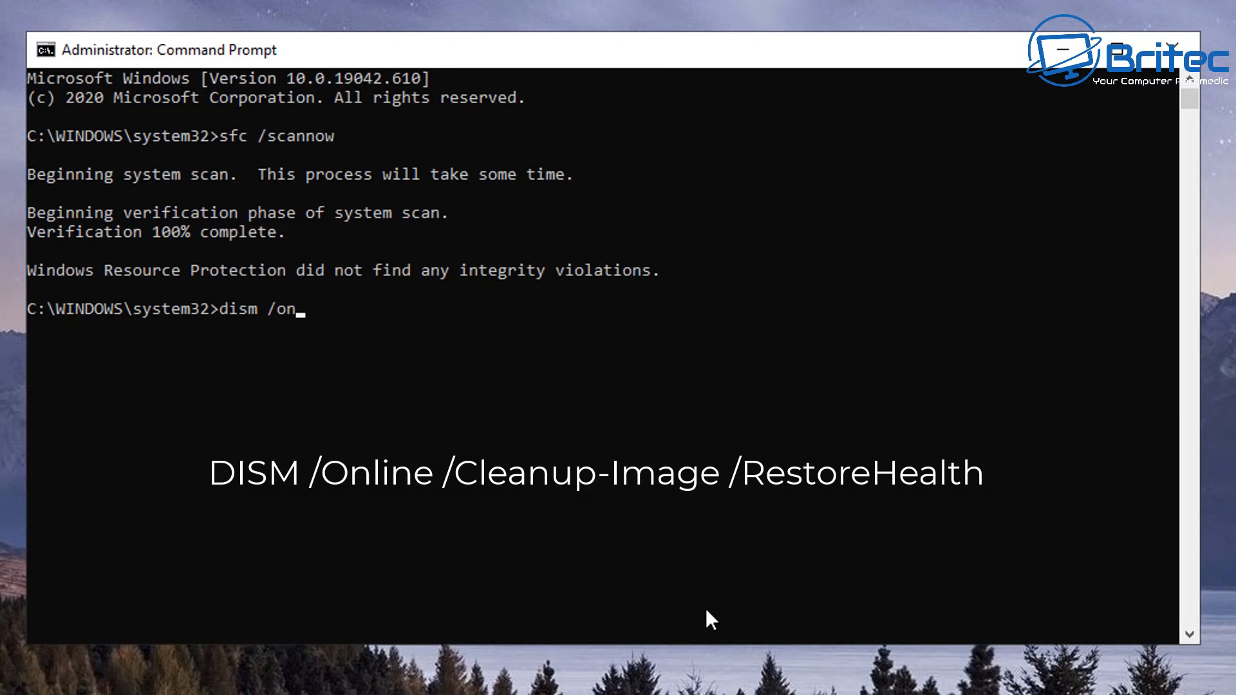
type("line")
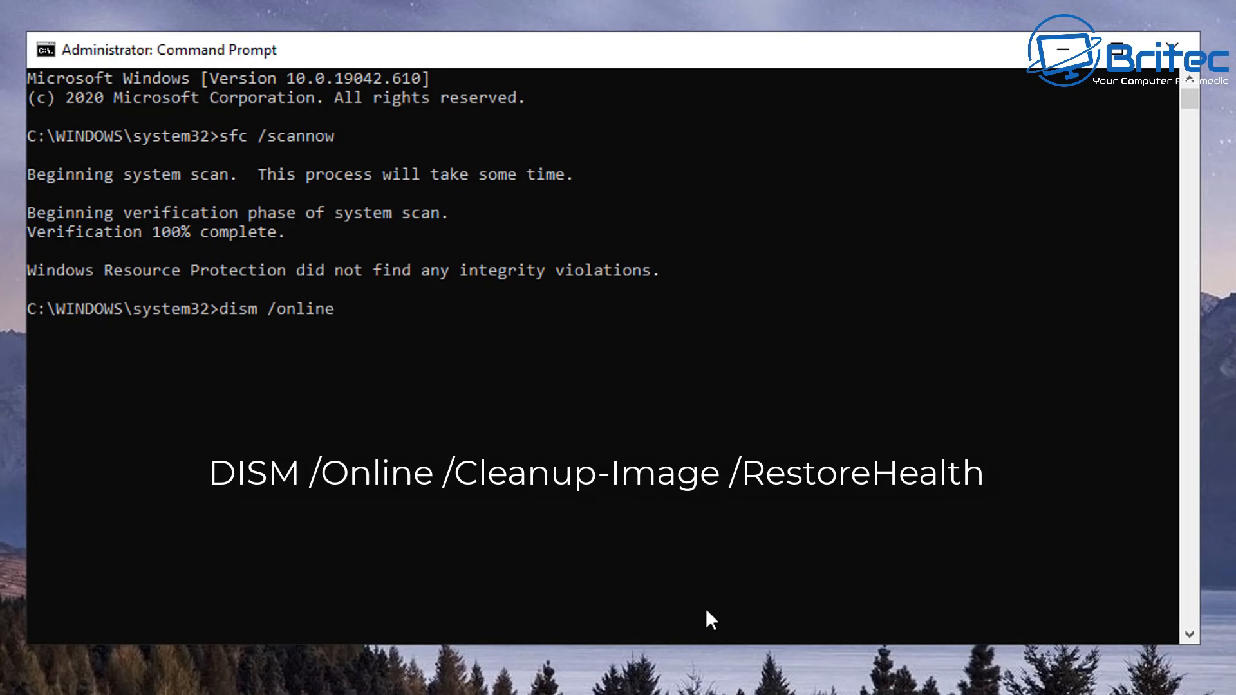
type("/cle")
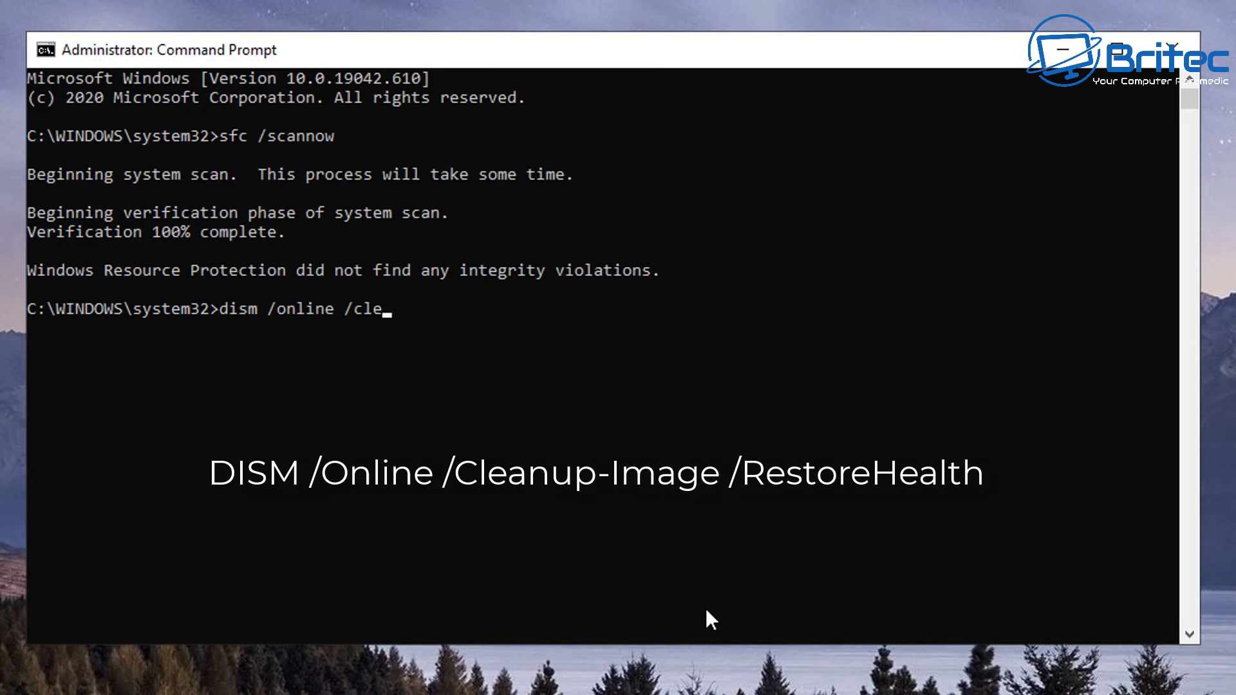
type("anup")
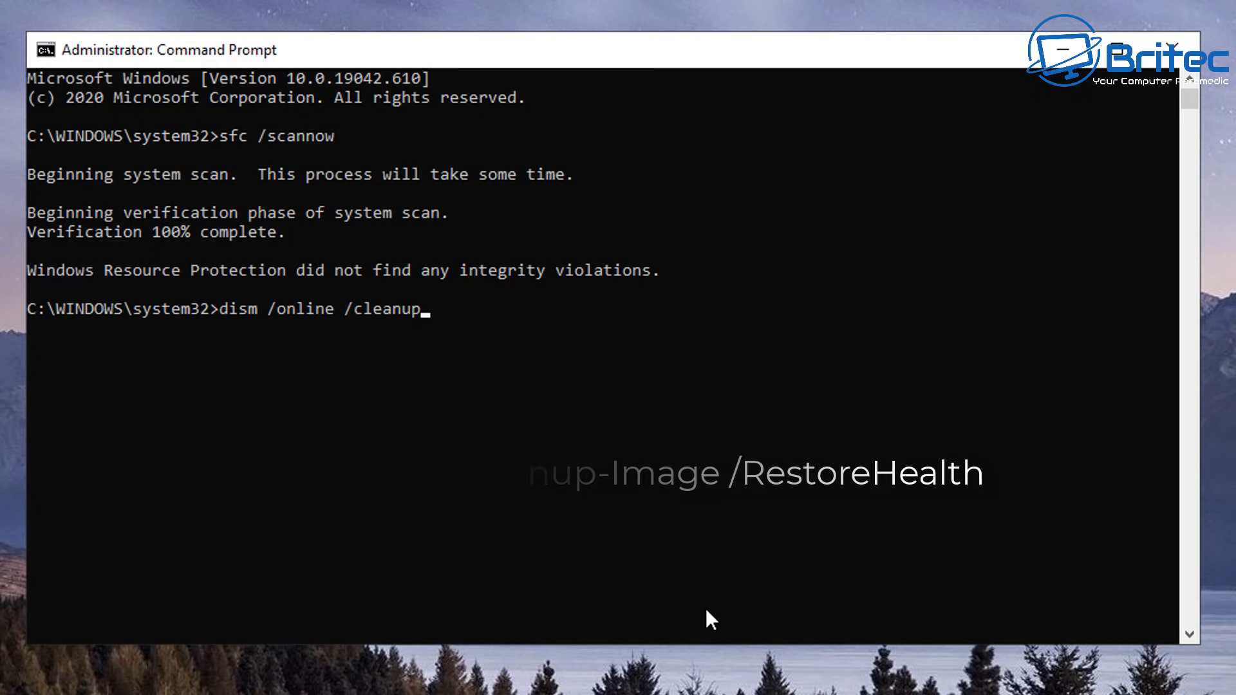
type("-imag")
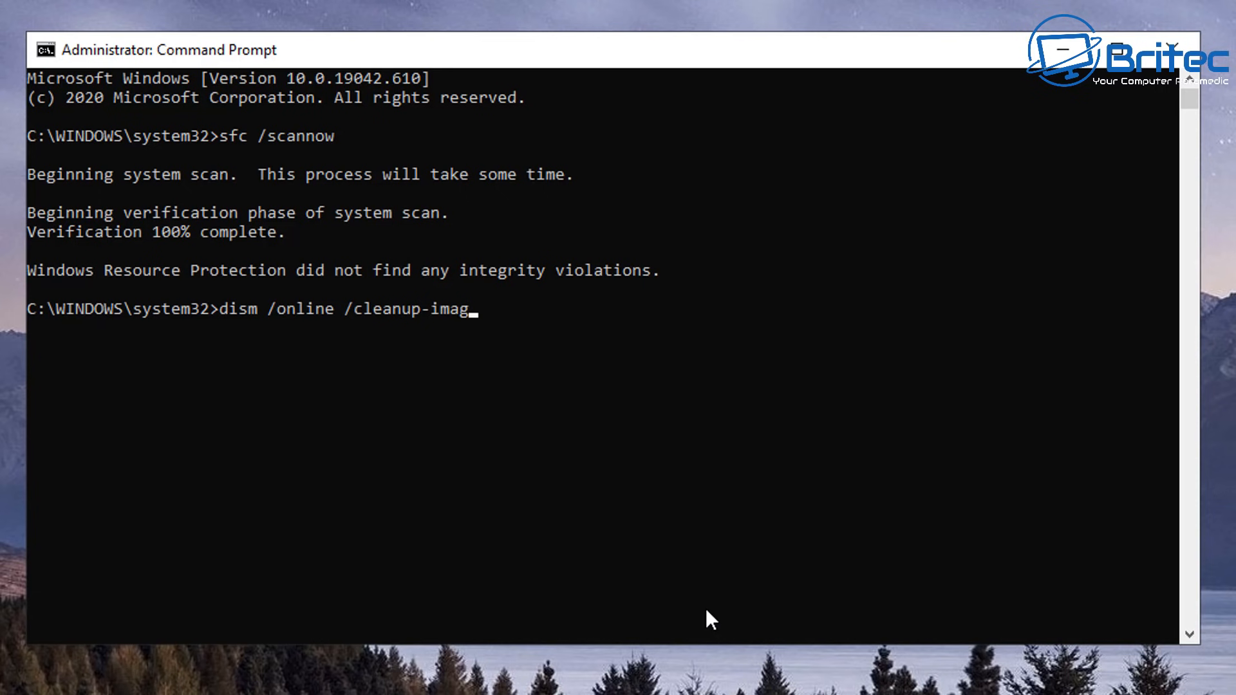
type("e")
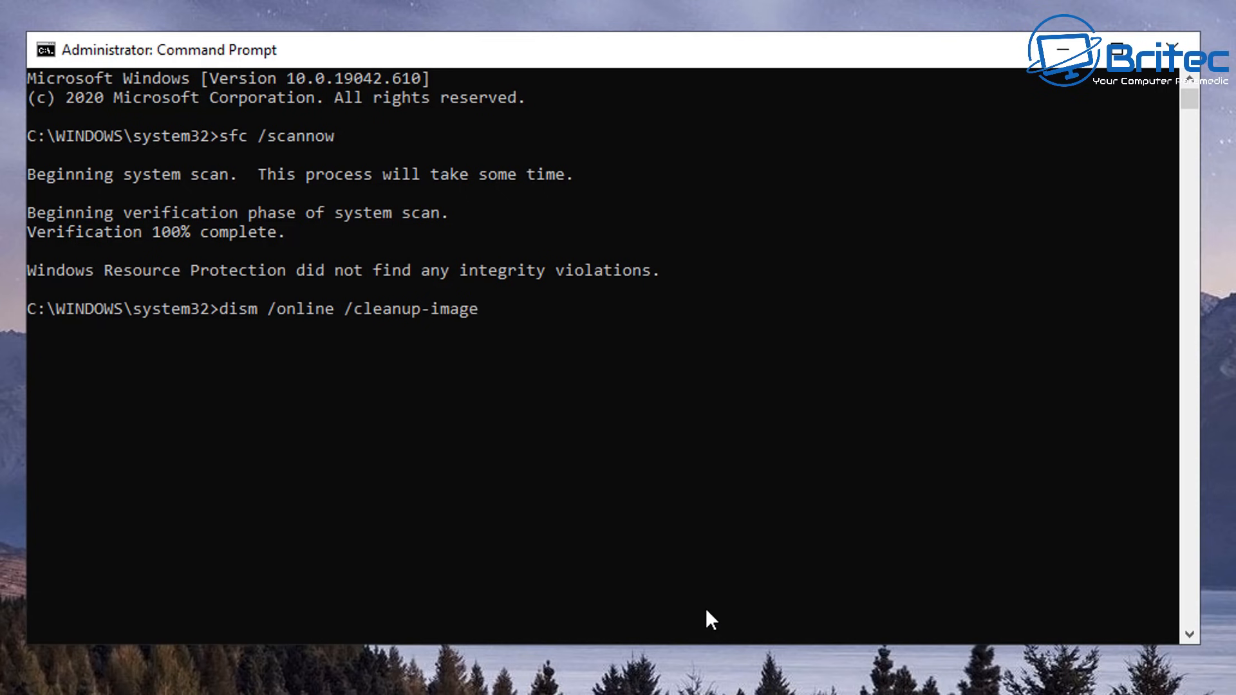
type("/res")
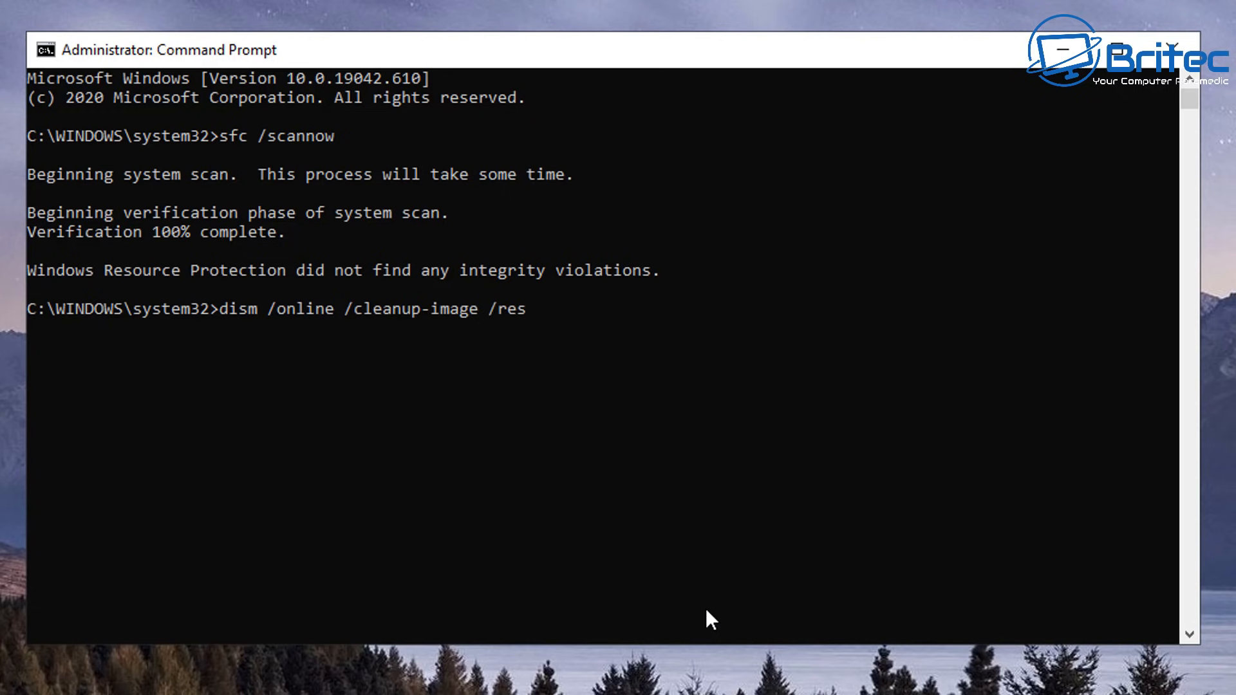
type("tore")
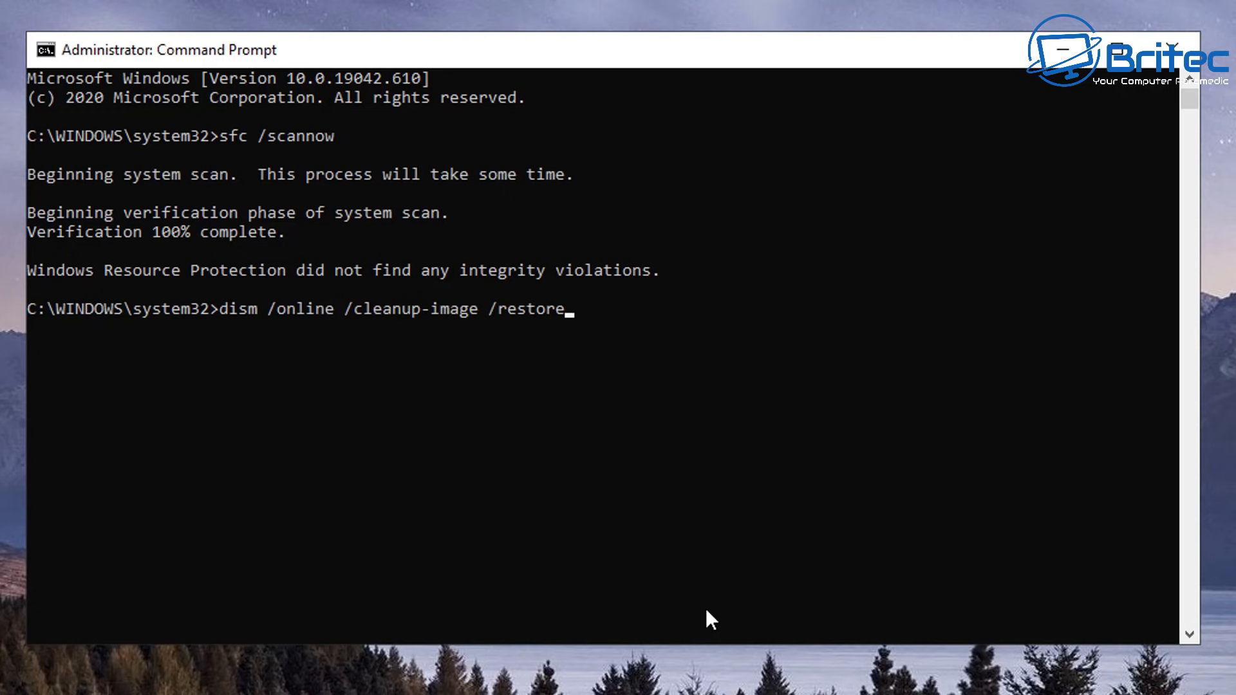
type("hea")
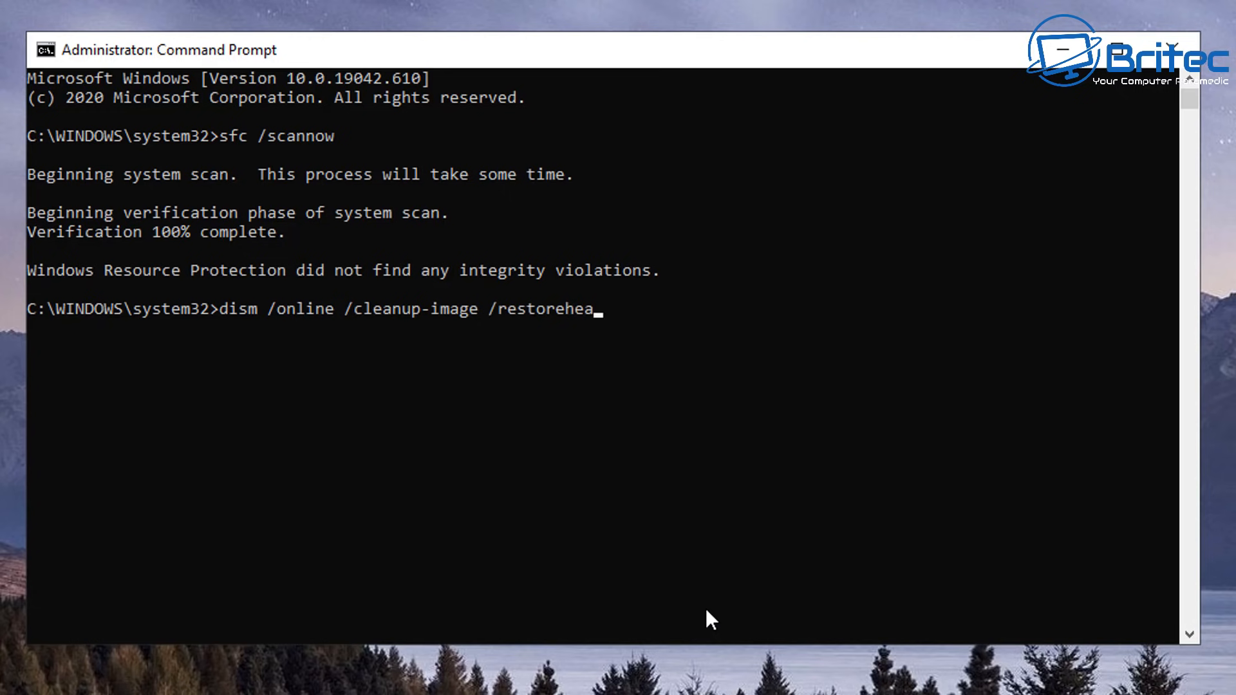
type("lth")
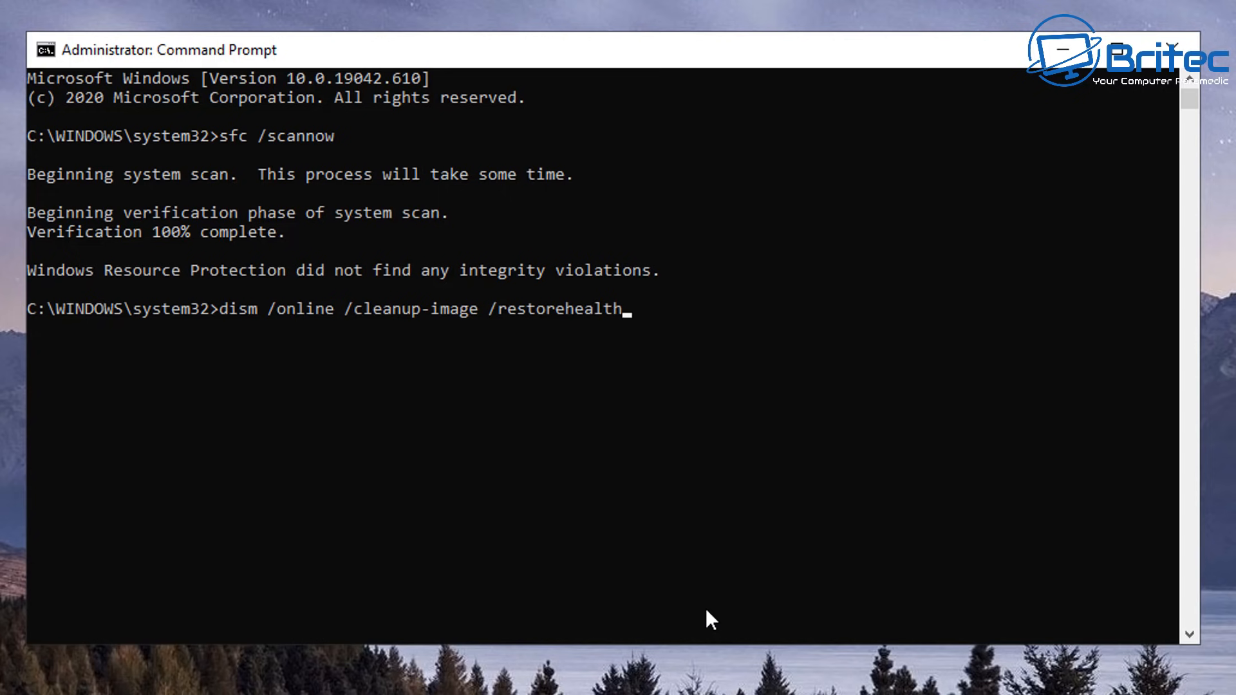
key("enter")
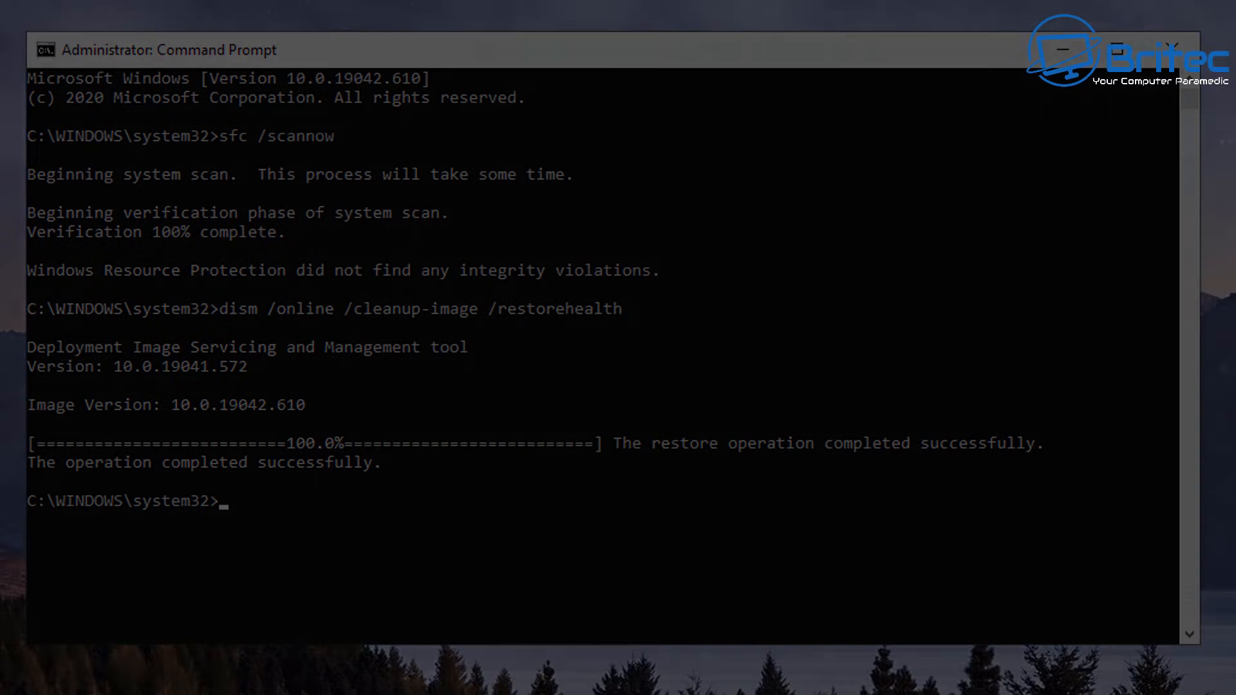
left_click(15, 683)
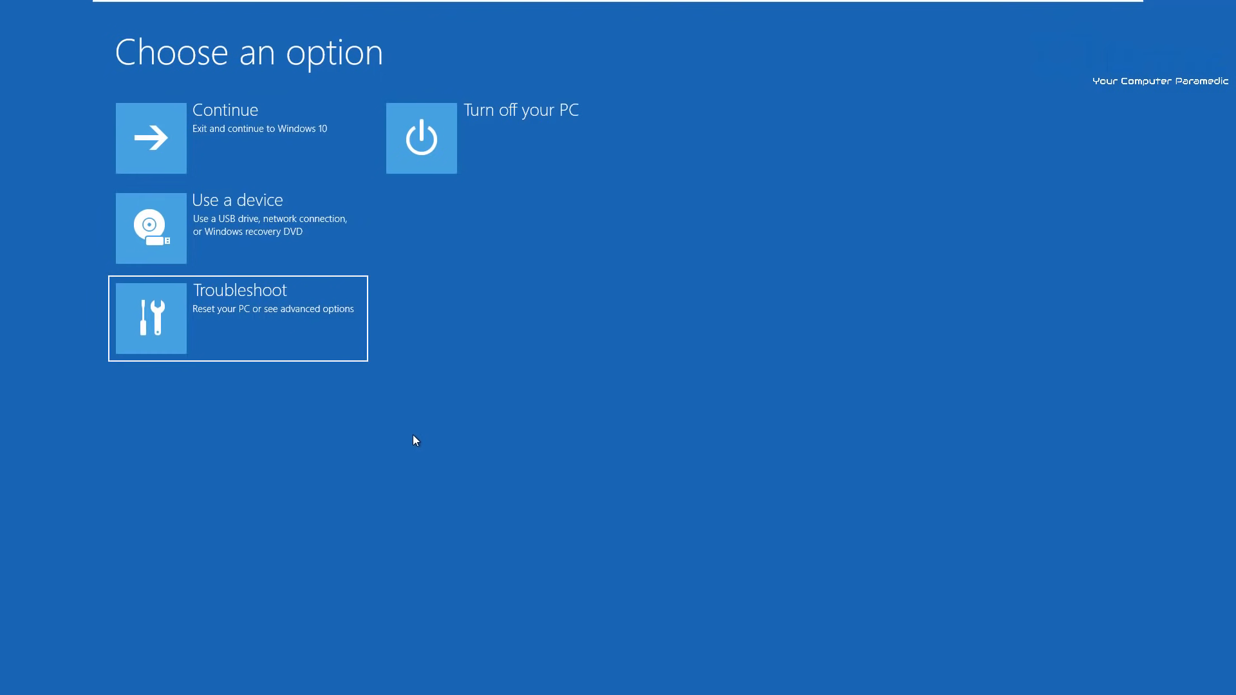
Step: Reach the recovery Command Prompt through Troubleshoot > Advanced options and continue past the account sign-in
left_click(236, 318)
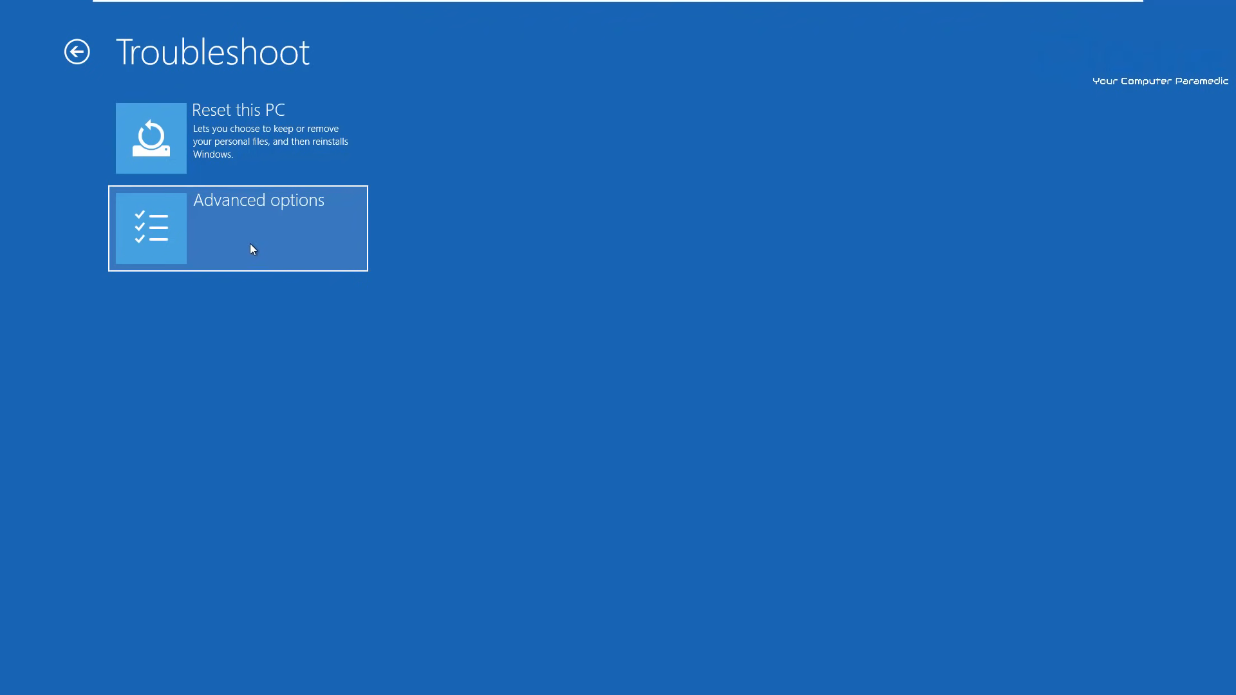
left_click(258, 230)
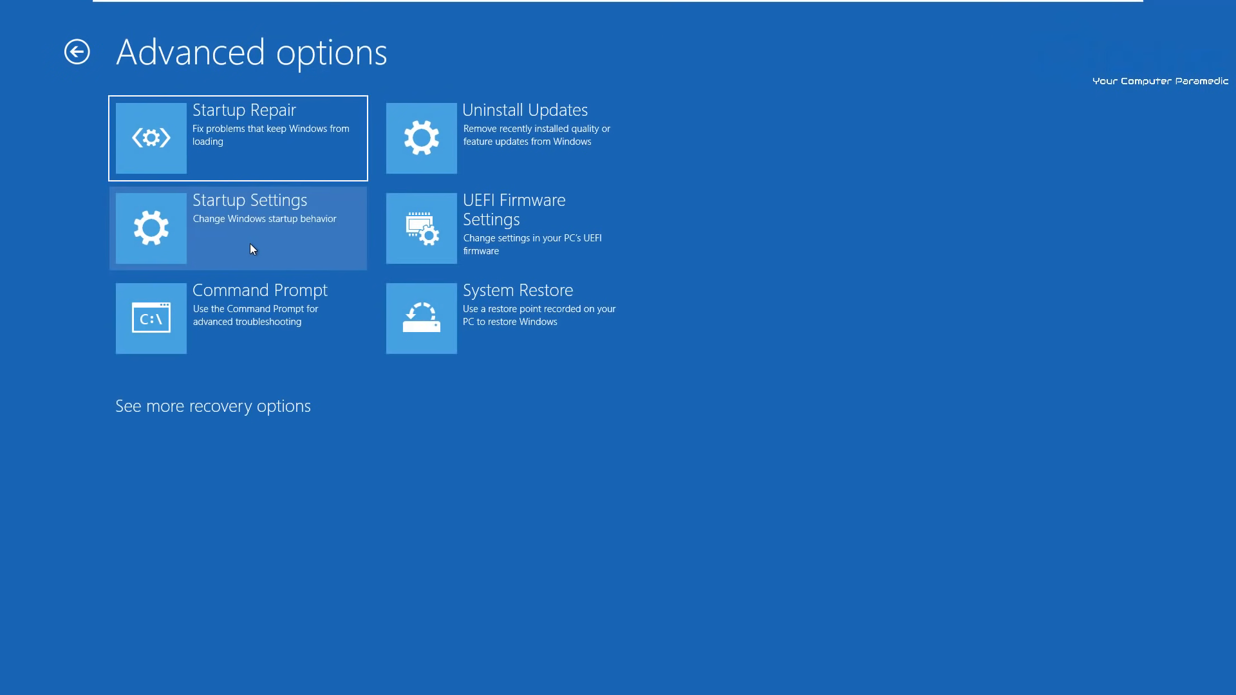
mouse_move(260, 318)
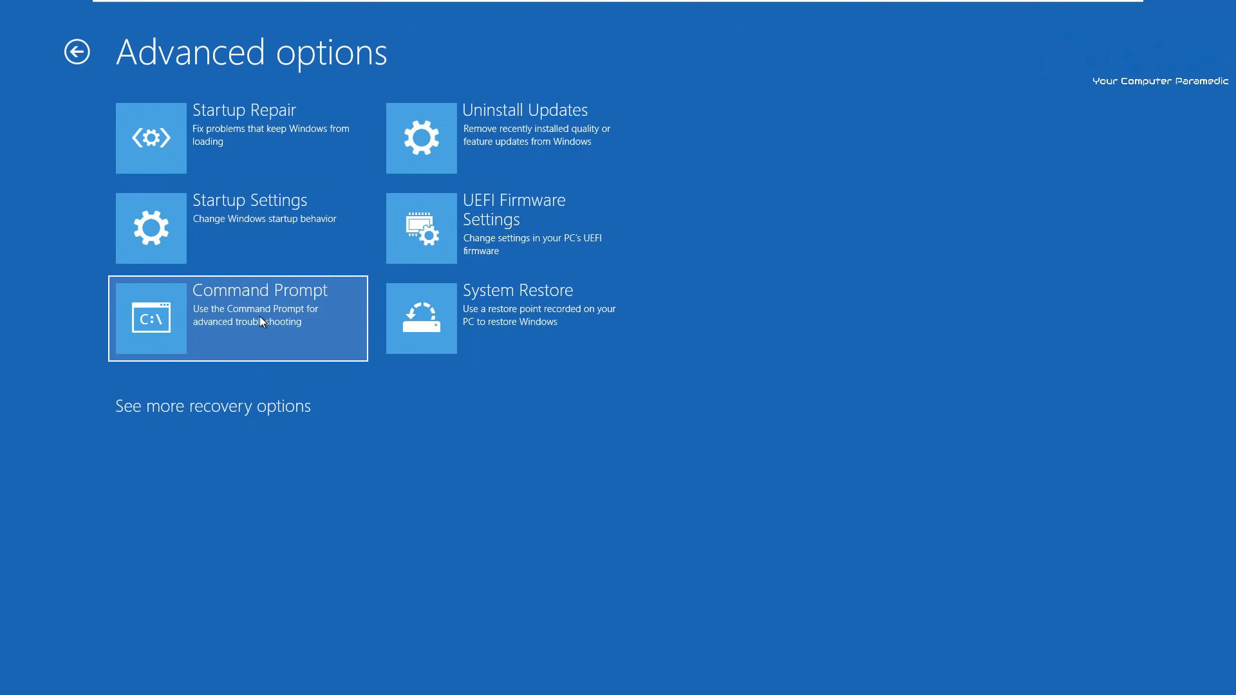
left_click(237, 318)
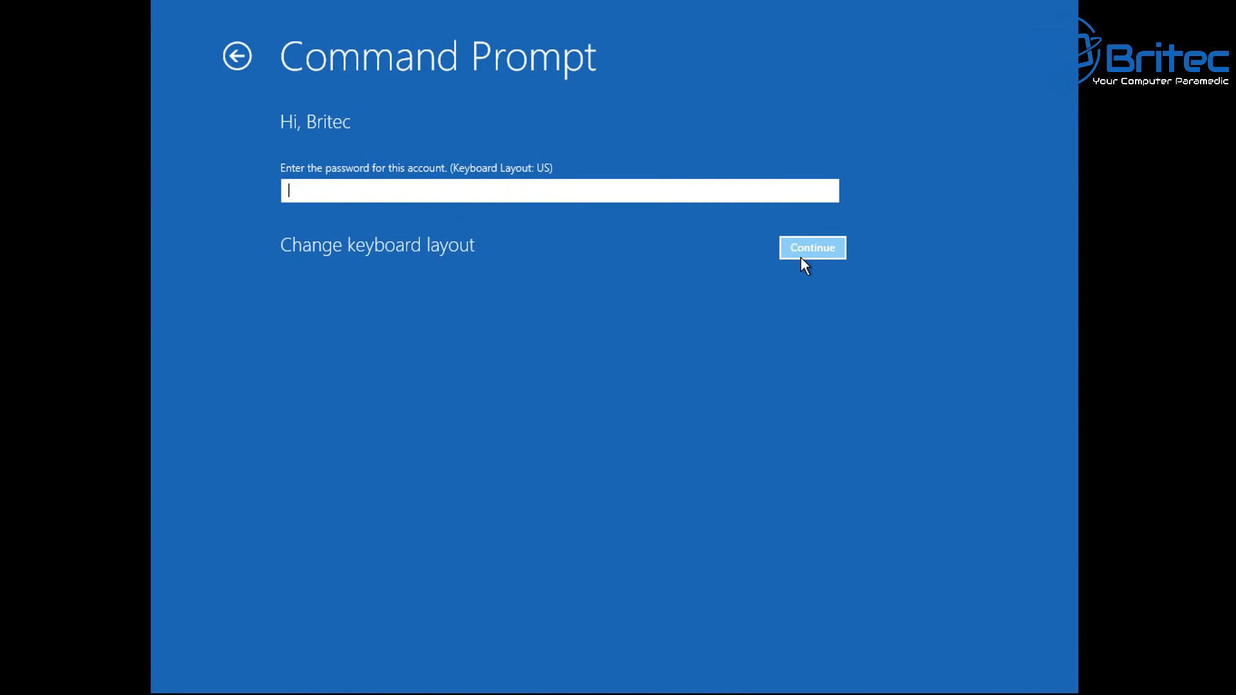
mouse_move(817, 266)
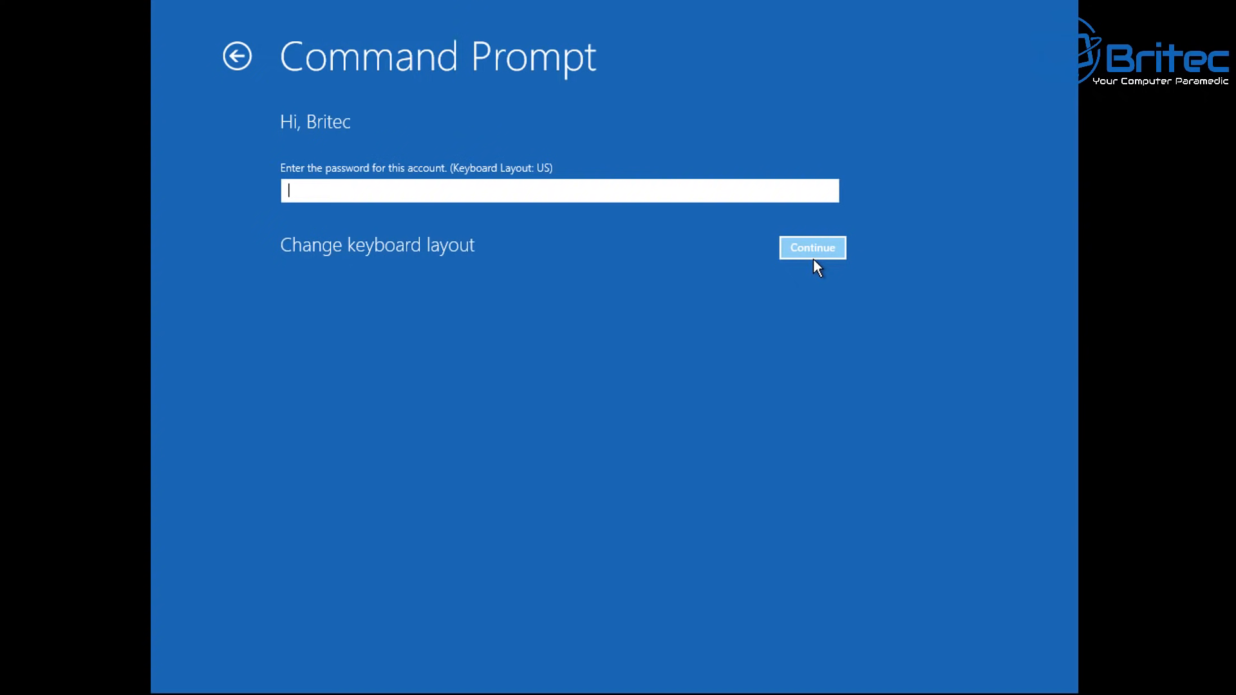
left_click(812, 247)
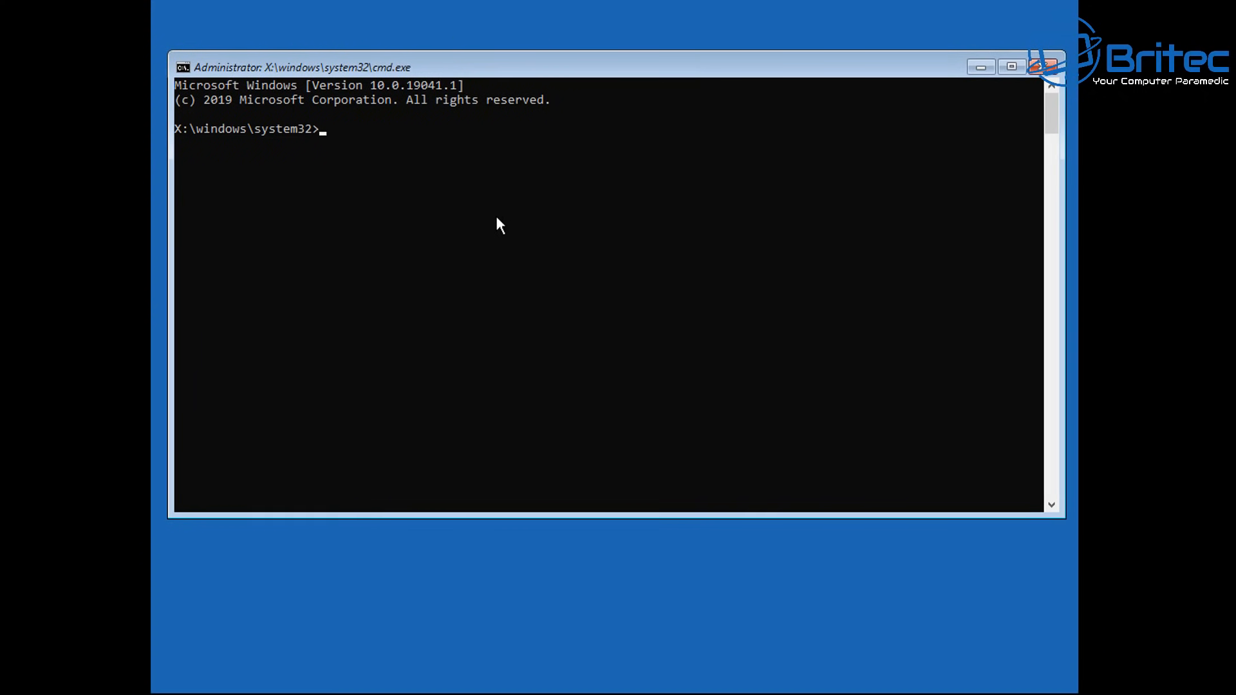
mouse_move(472, 248)
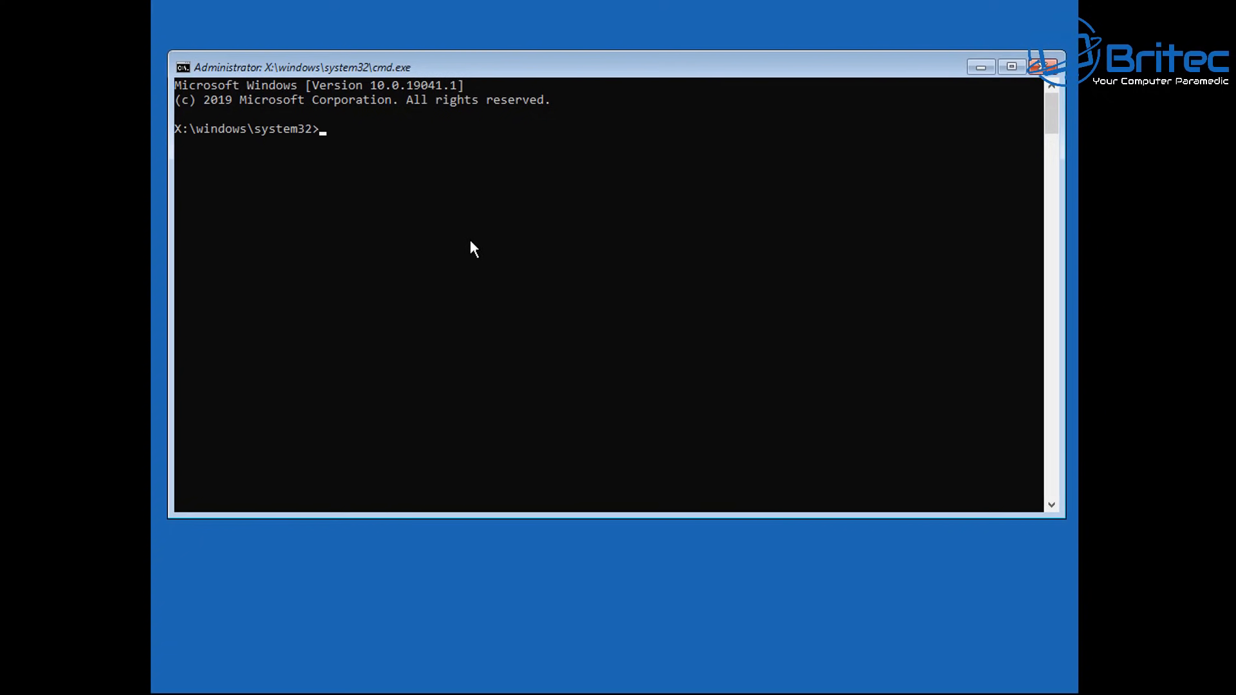
Step: Change directory to %windir%\system32\config
type("cd %")
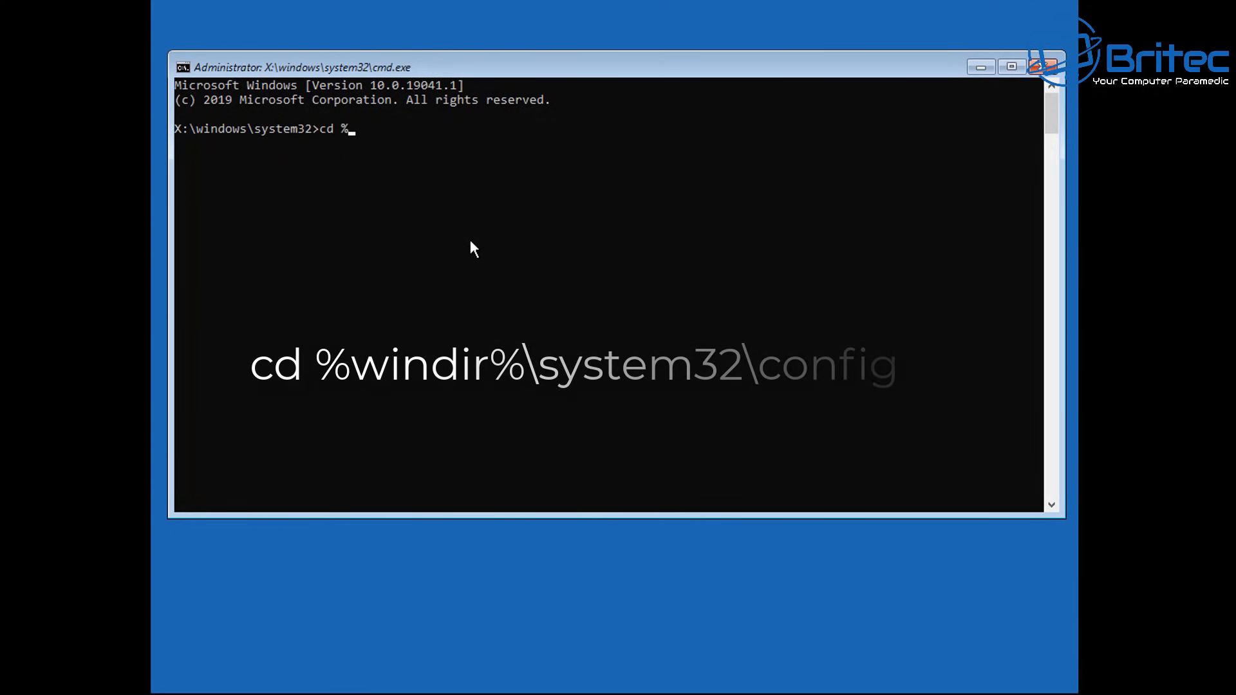
type("windir")
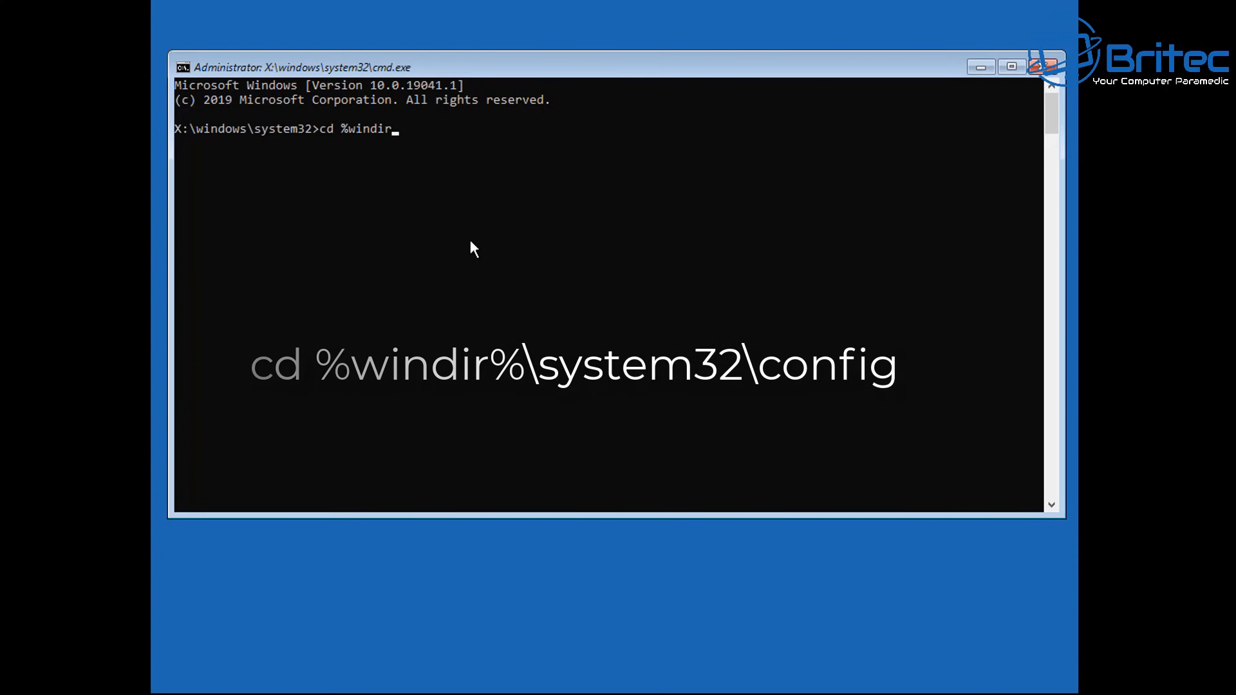
type("%")
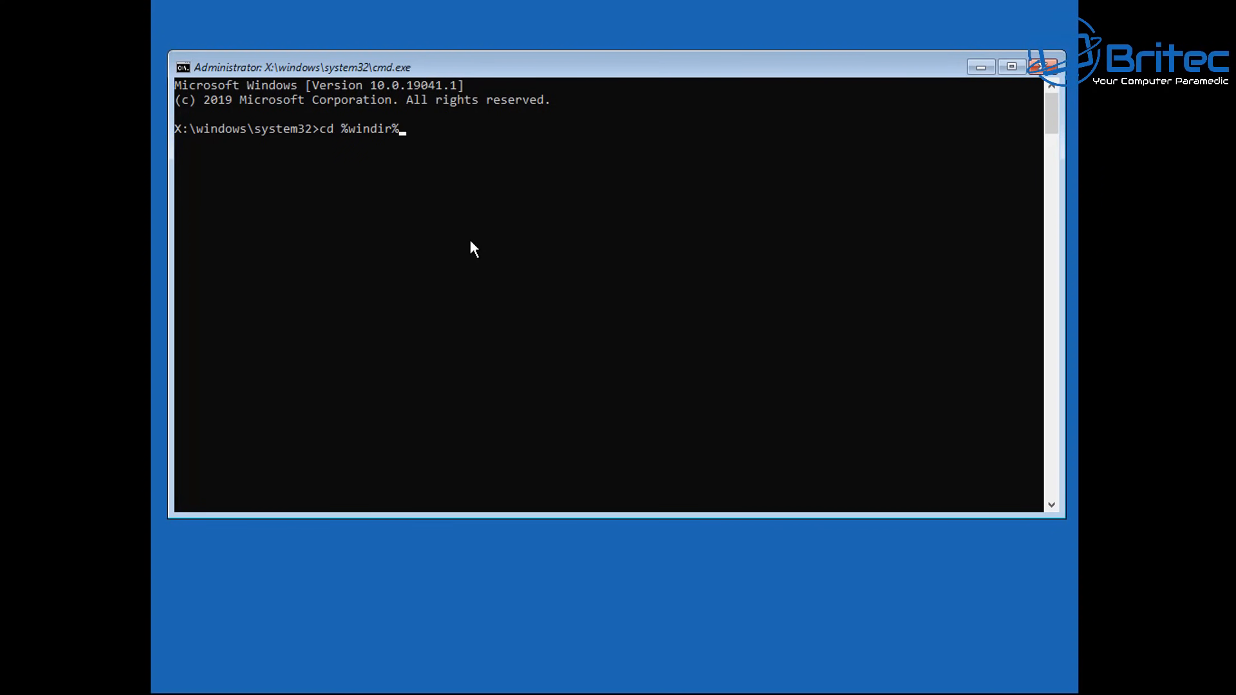
type("\\")
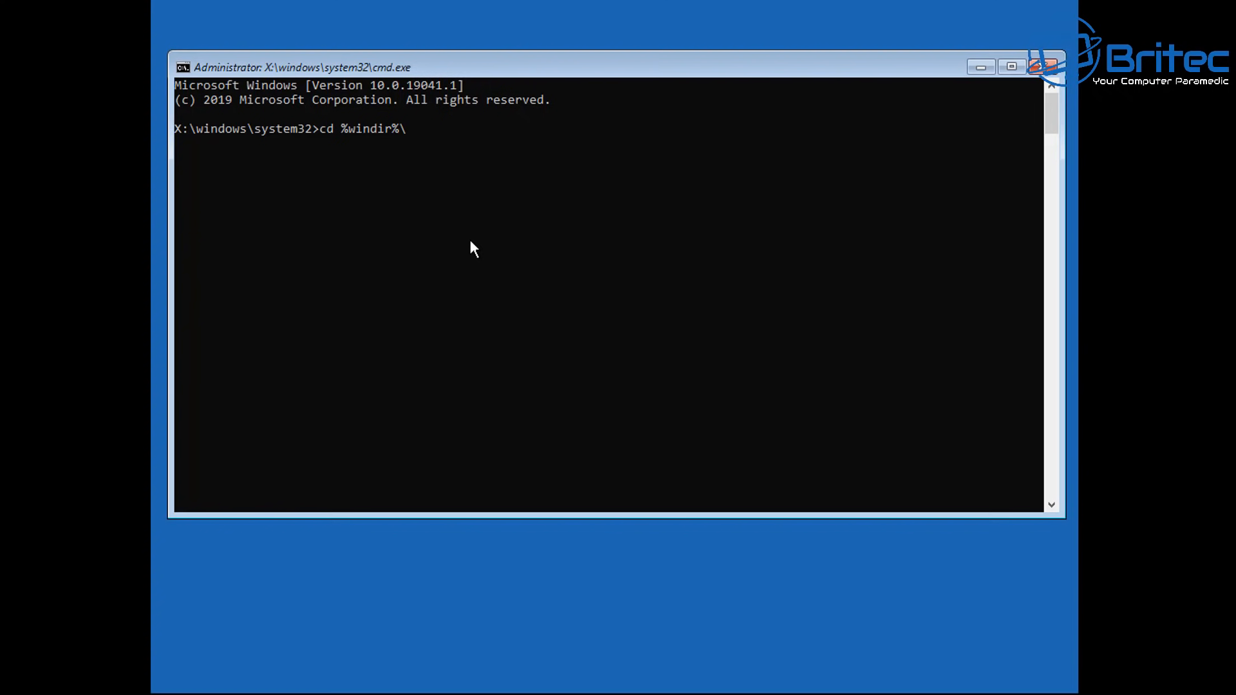
type("sys")
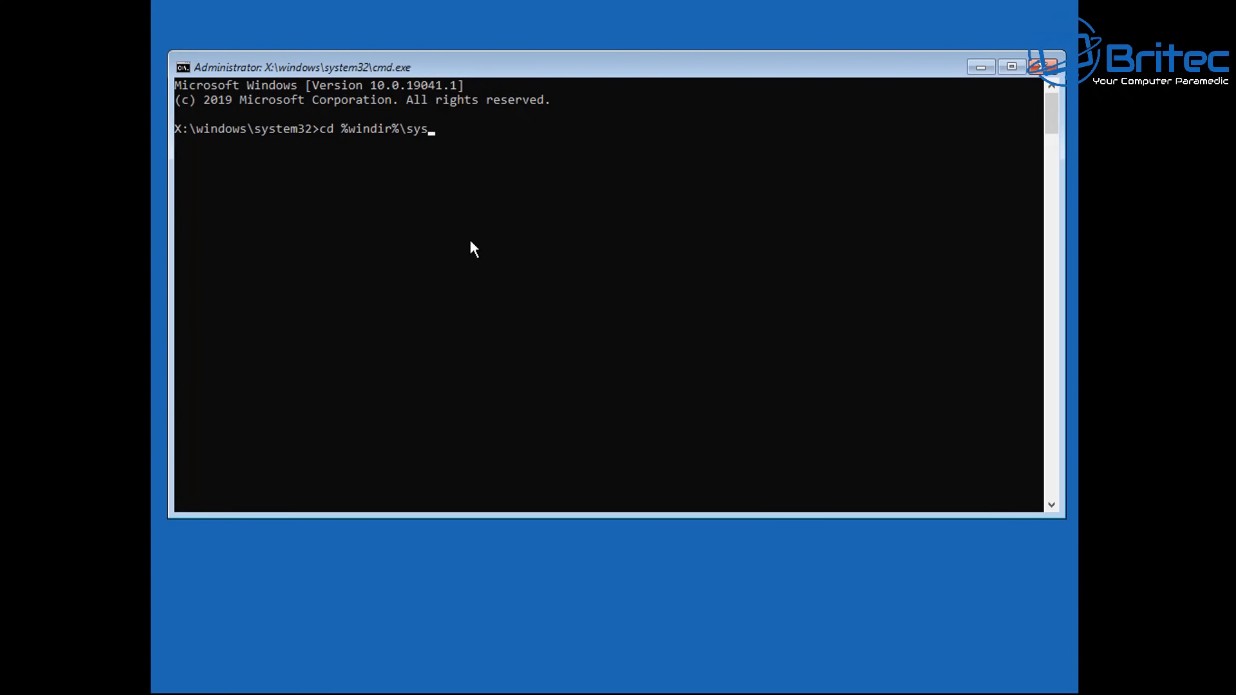
type("tem32")
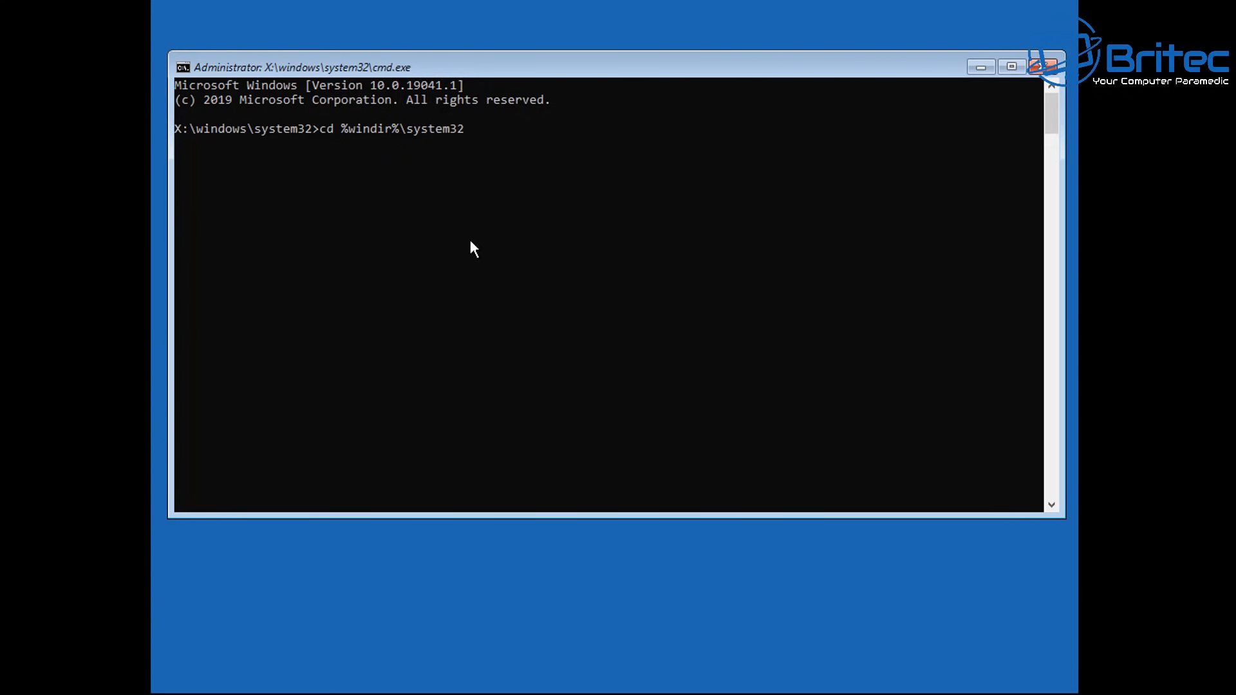
type("\\")
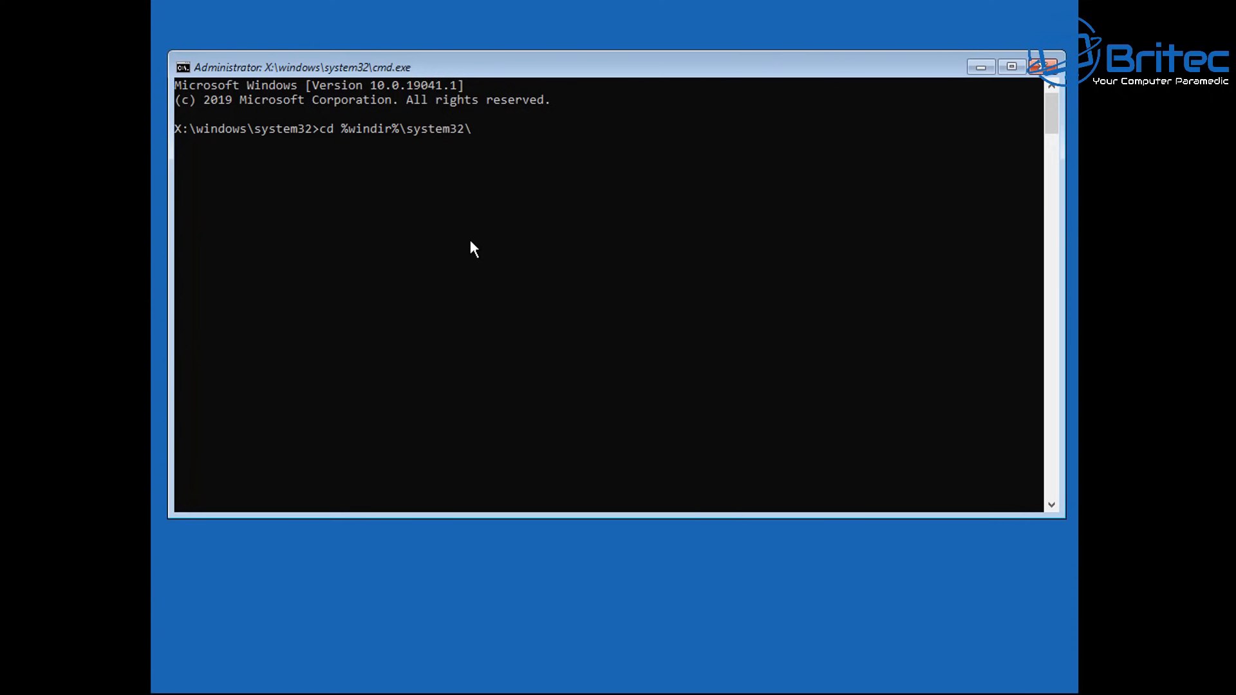
type("config")
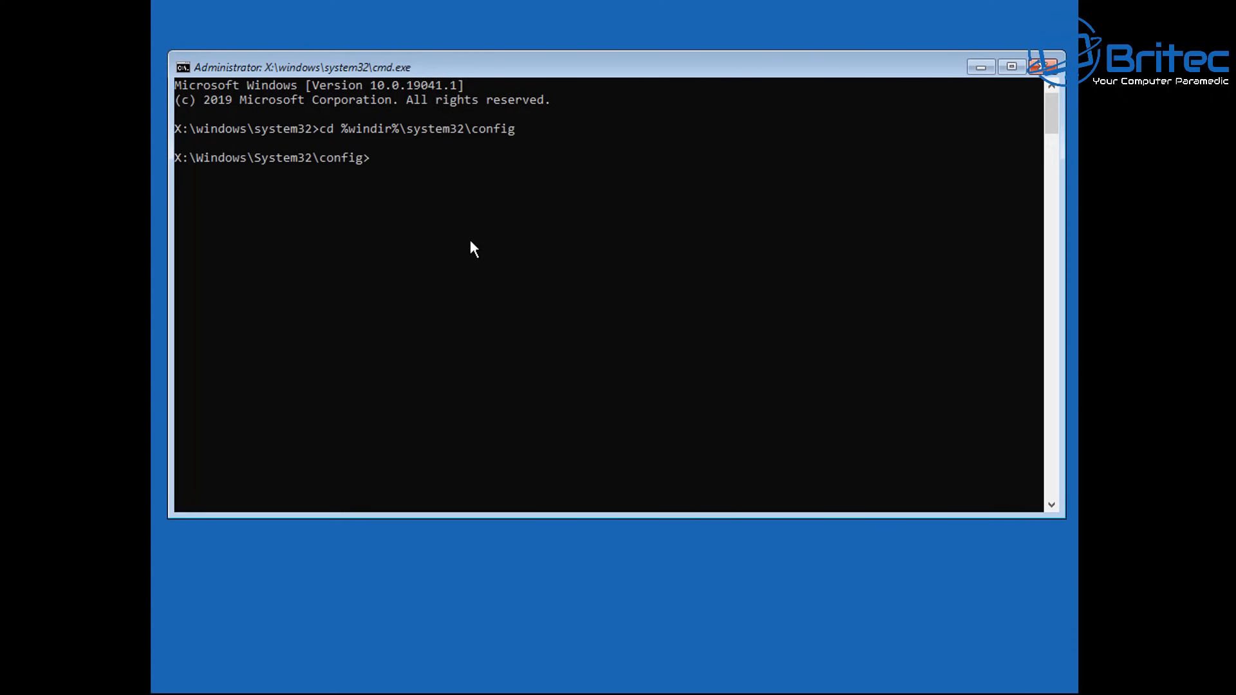
Step: Rename the system hive to system.001 and begin ren software software.001
type("ren")
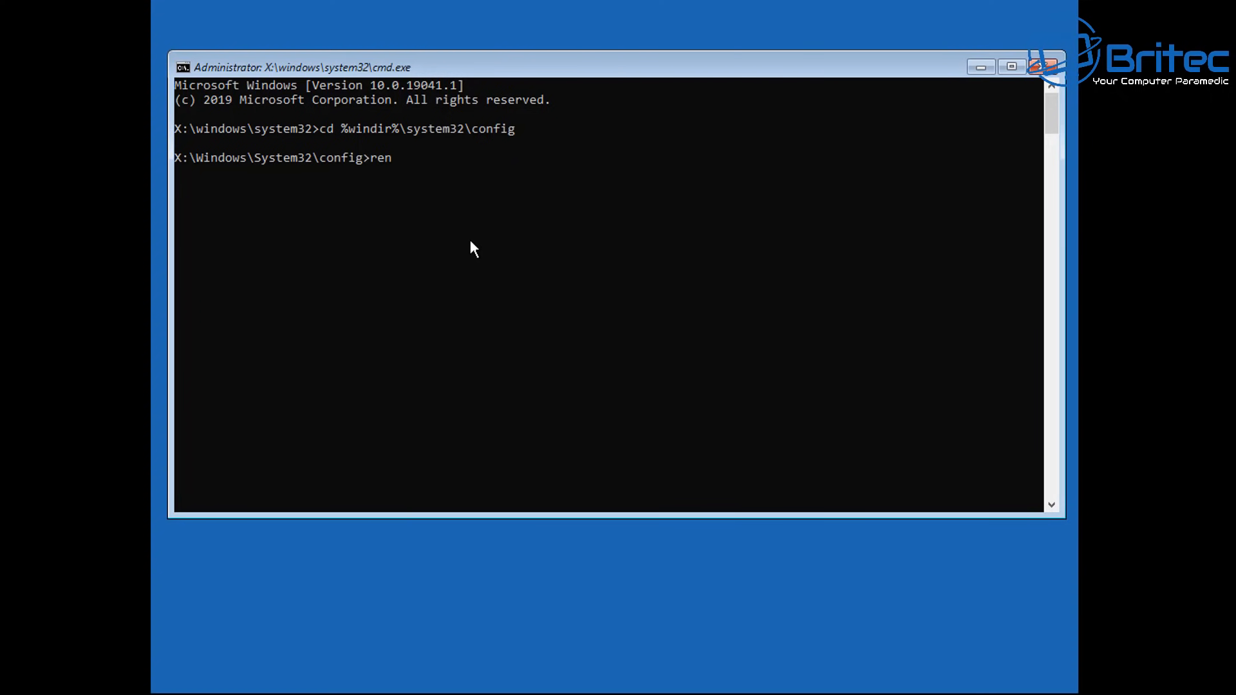
type("system")
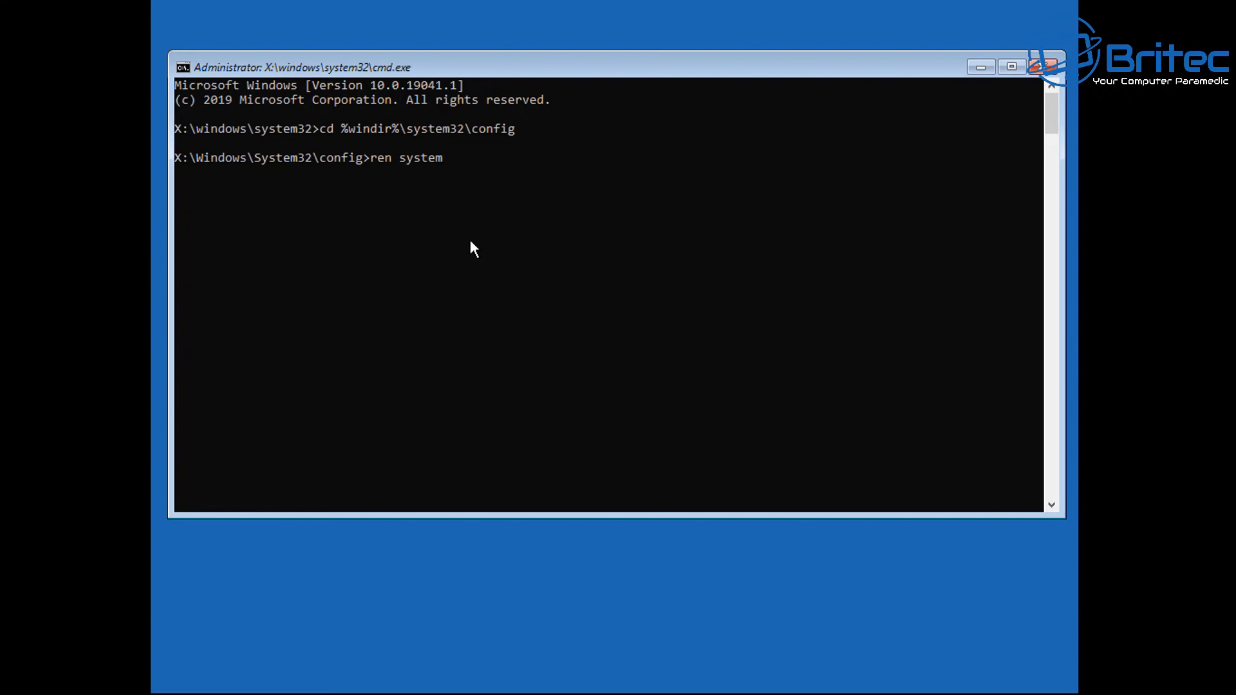
type("sys")
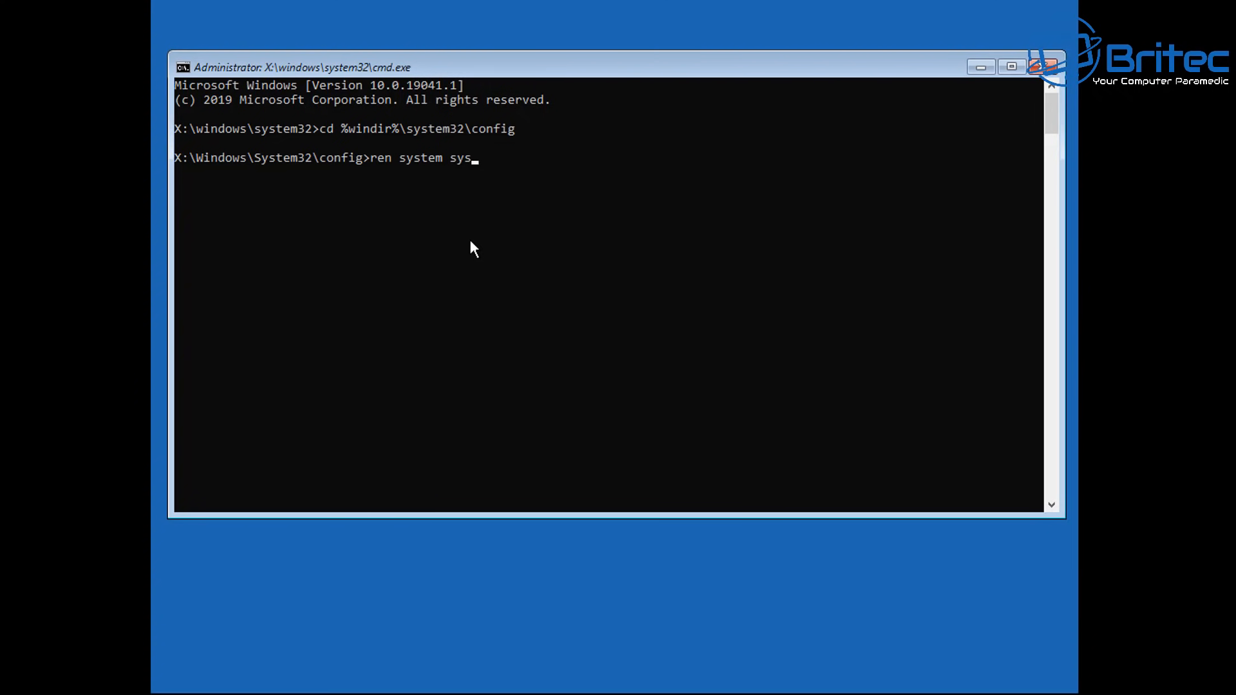
type("tem")
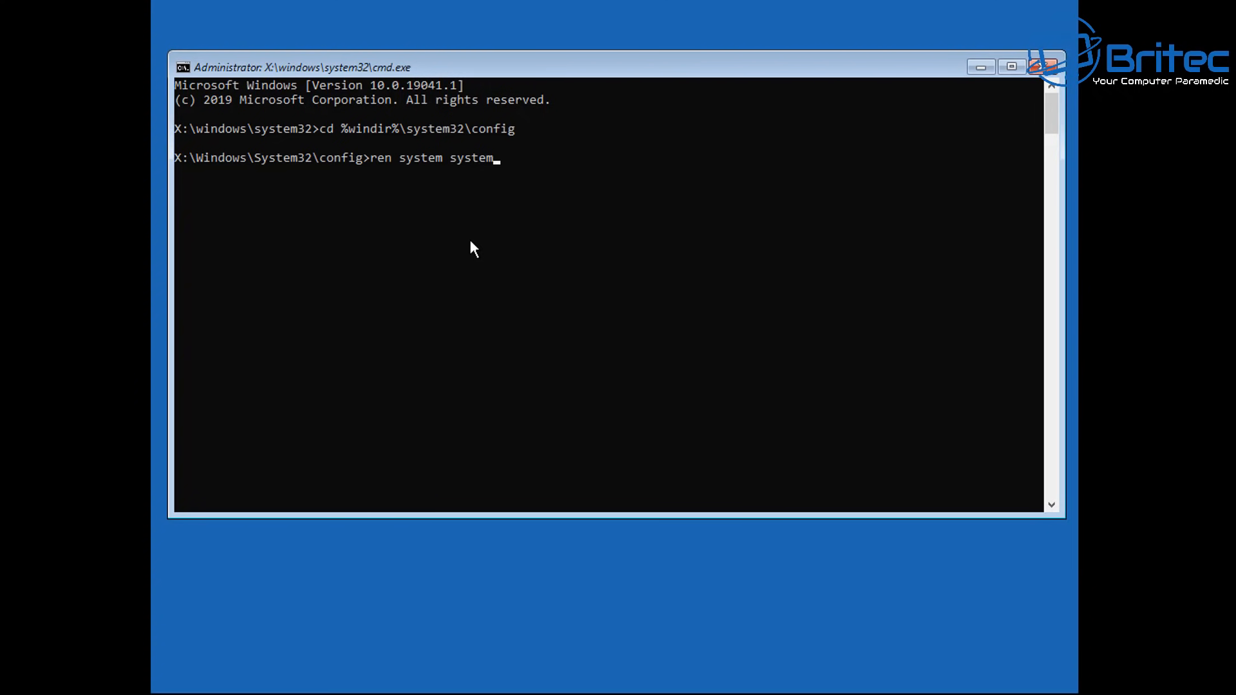
type(".001")
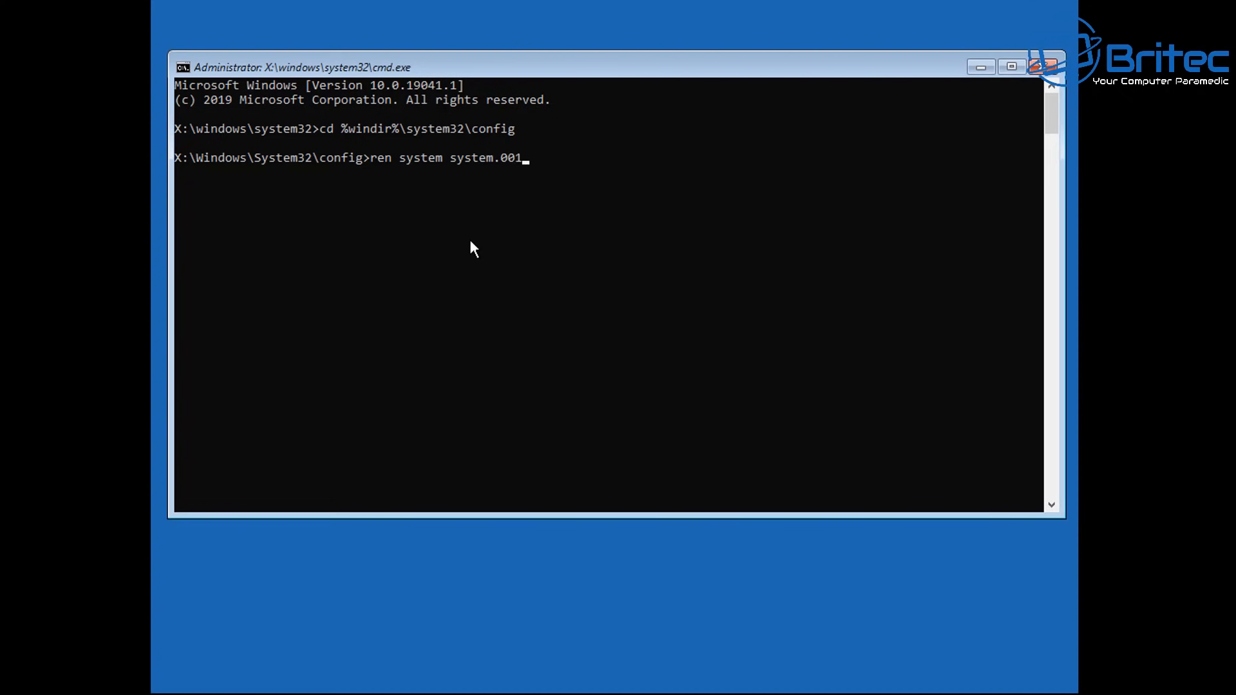
key("enter")
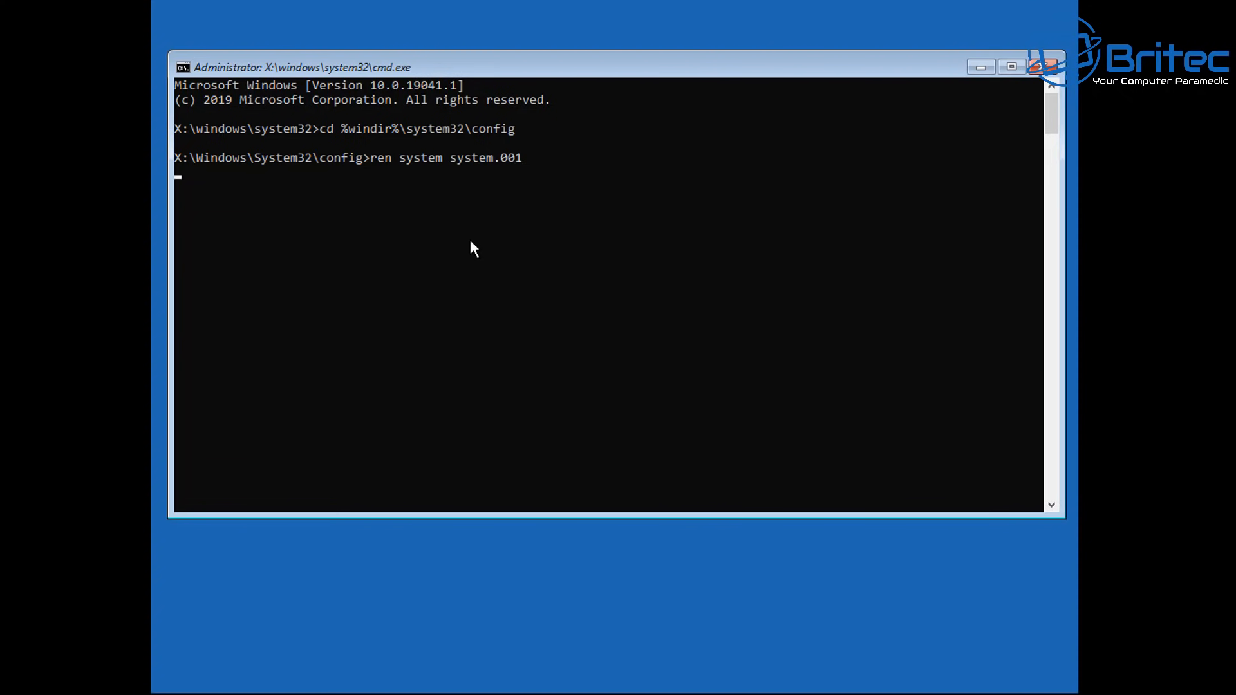
key("enter")
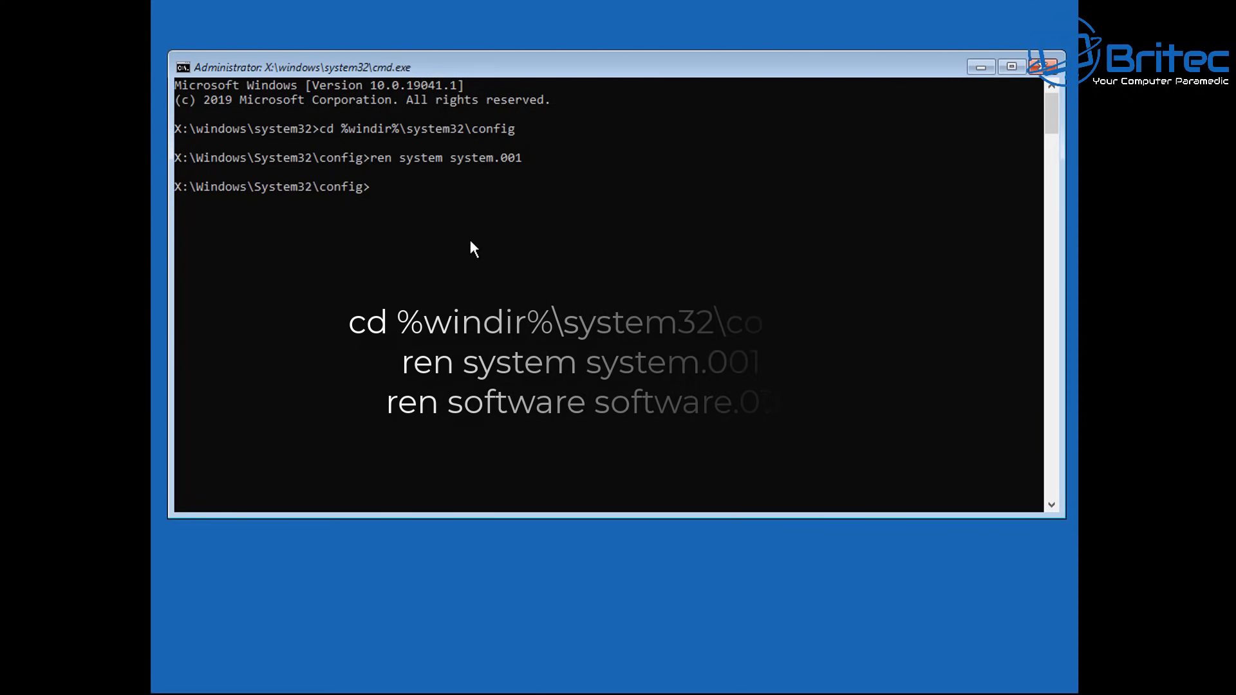
type("ren")
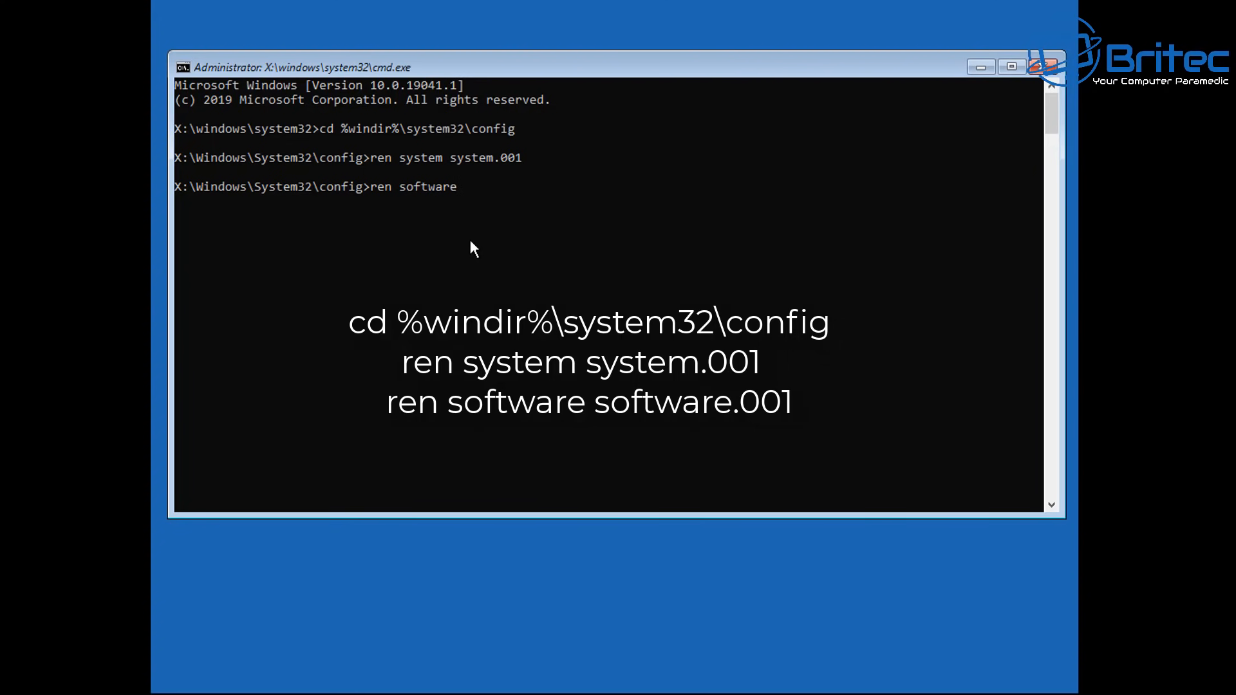
type("softwa")
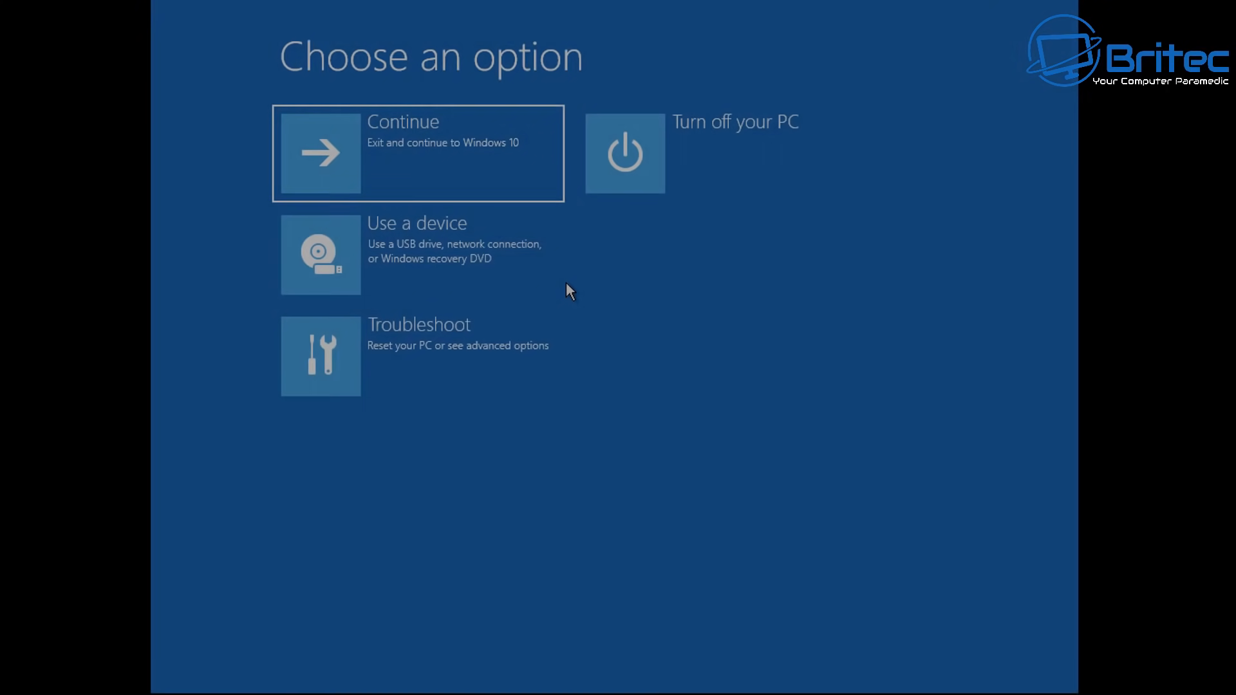
mouse_move(469, 325)
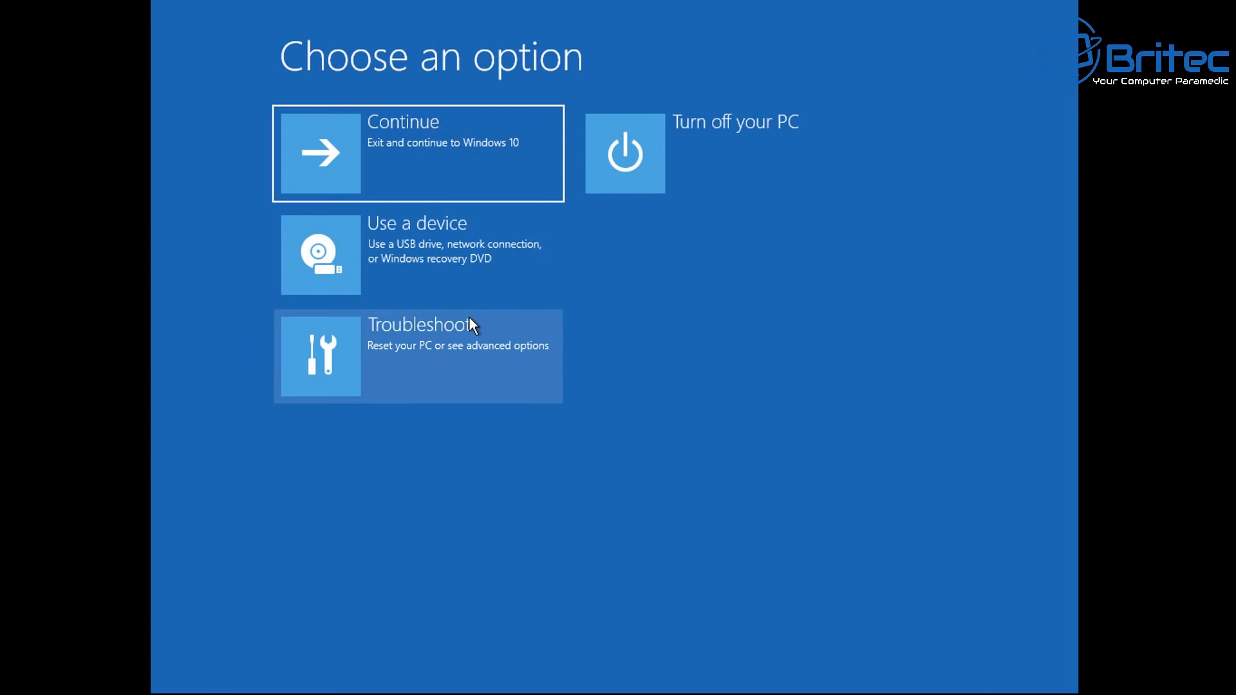
left_click(417, 355)
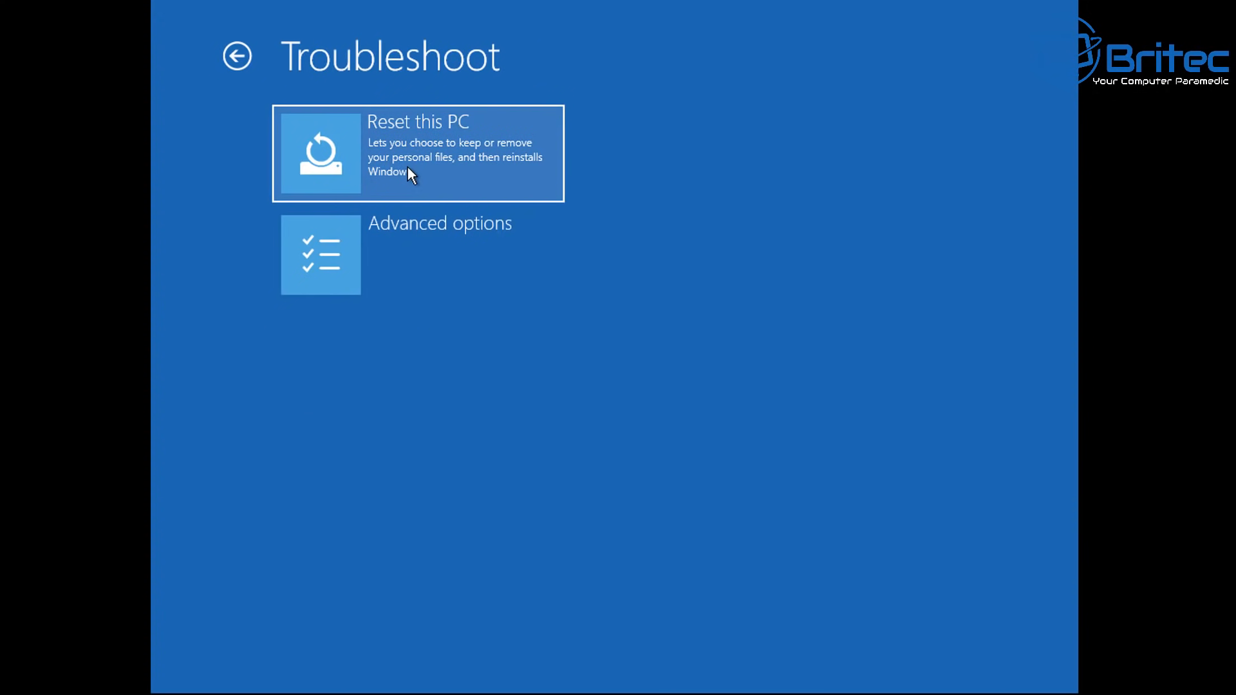
mouse_move(436, 182)
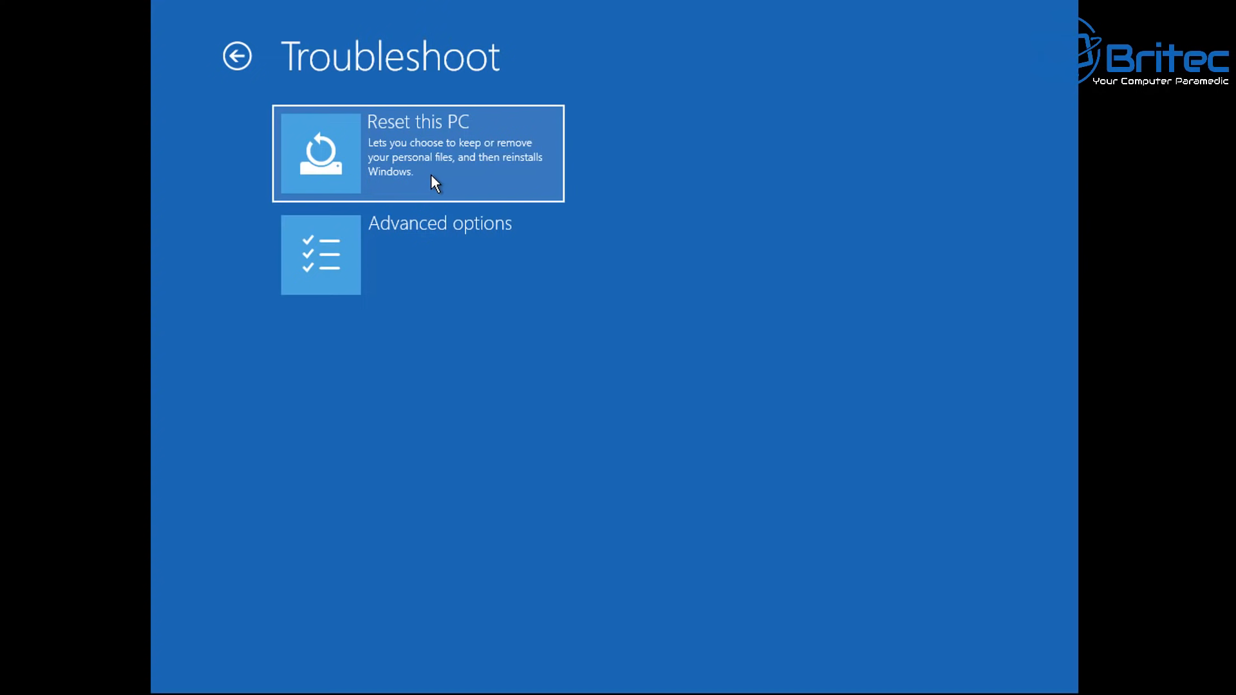
left_click(417, 153)
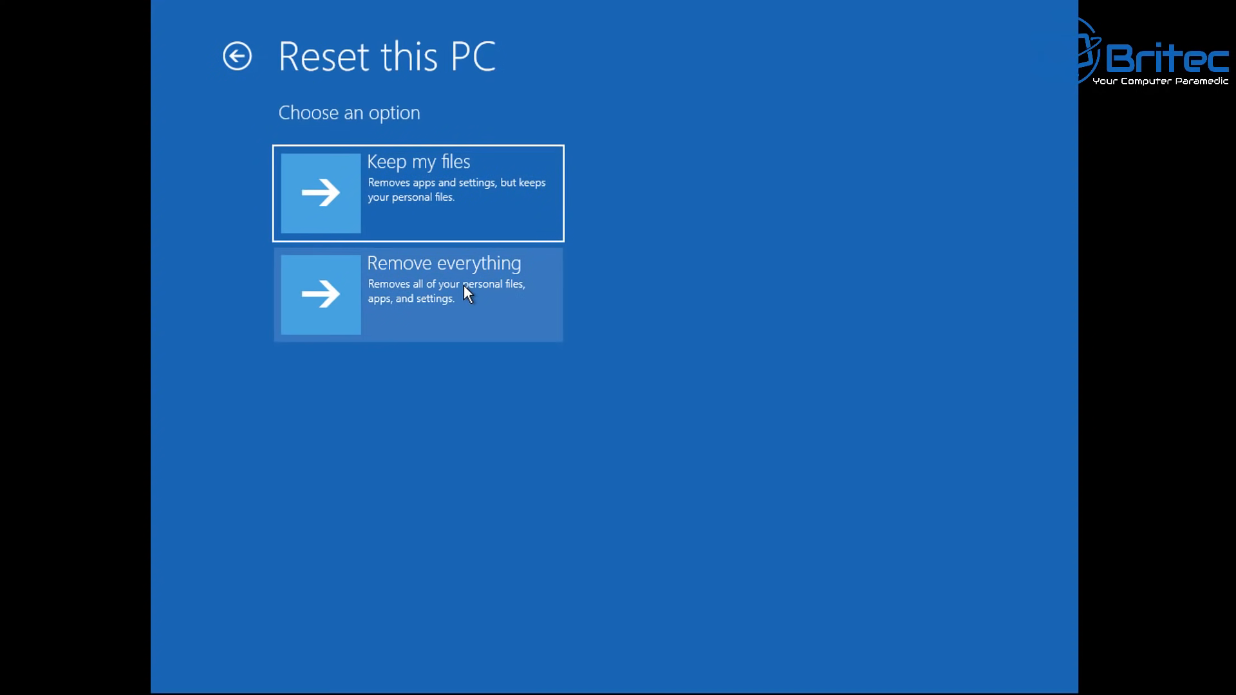
mouse_move(463, 279)
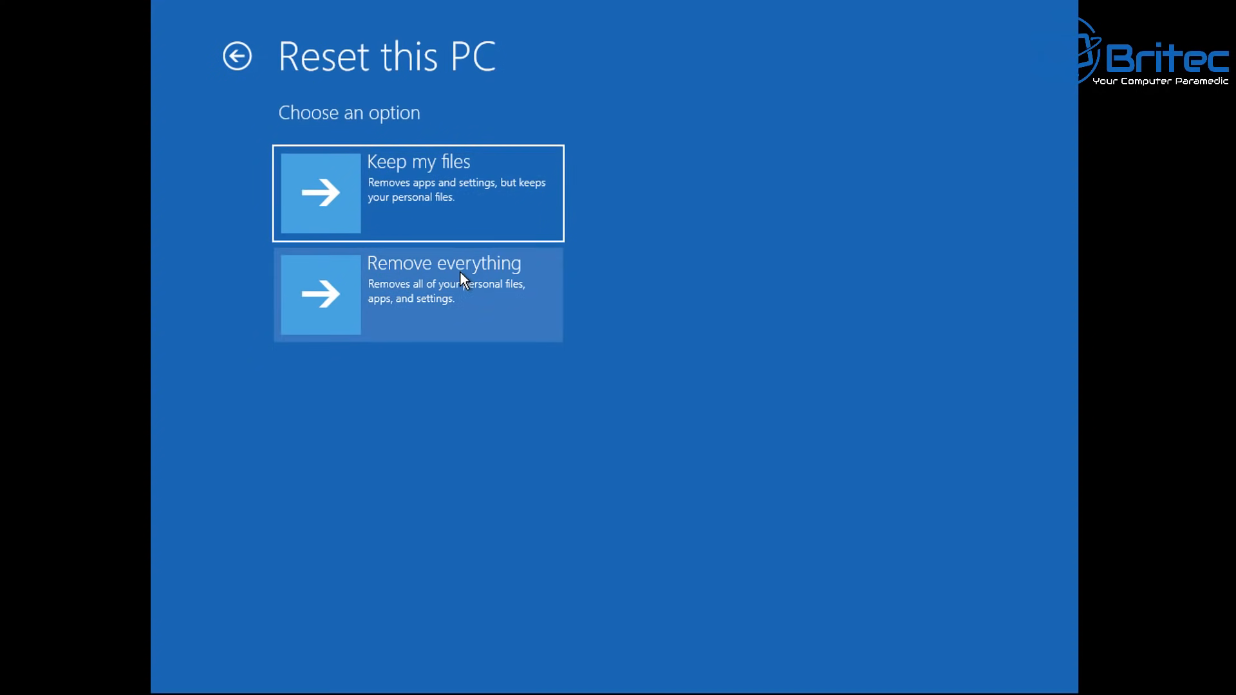
left_click(417, 294)
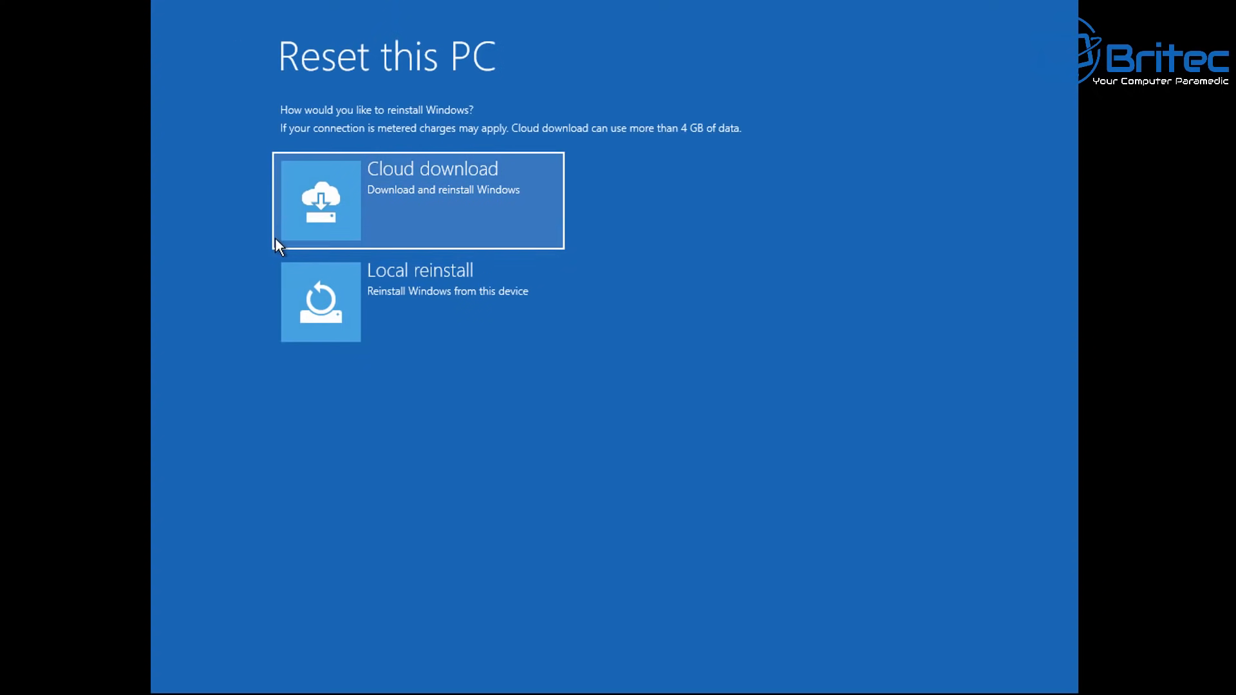
mouse_move(453, 297)
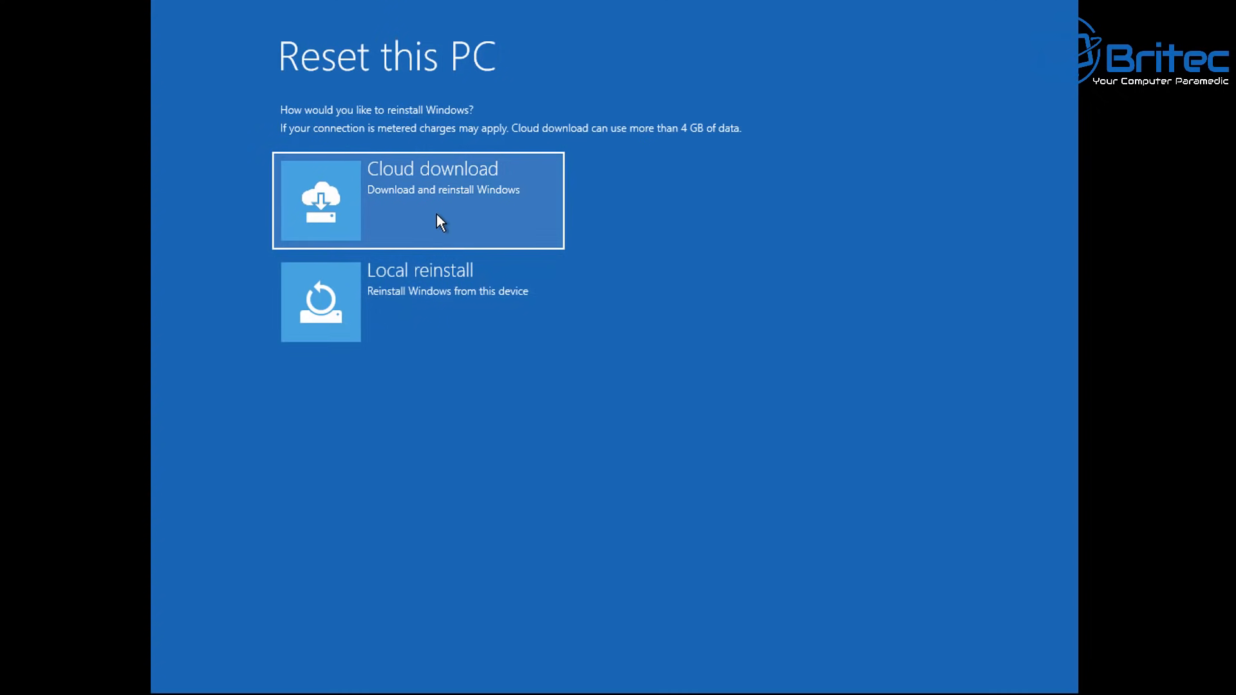
left_click(418, 200)
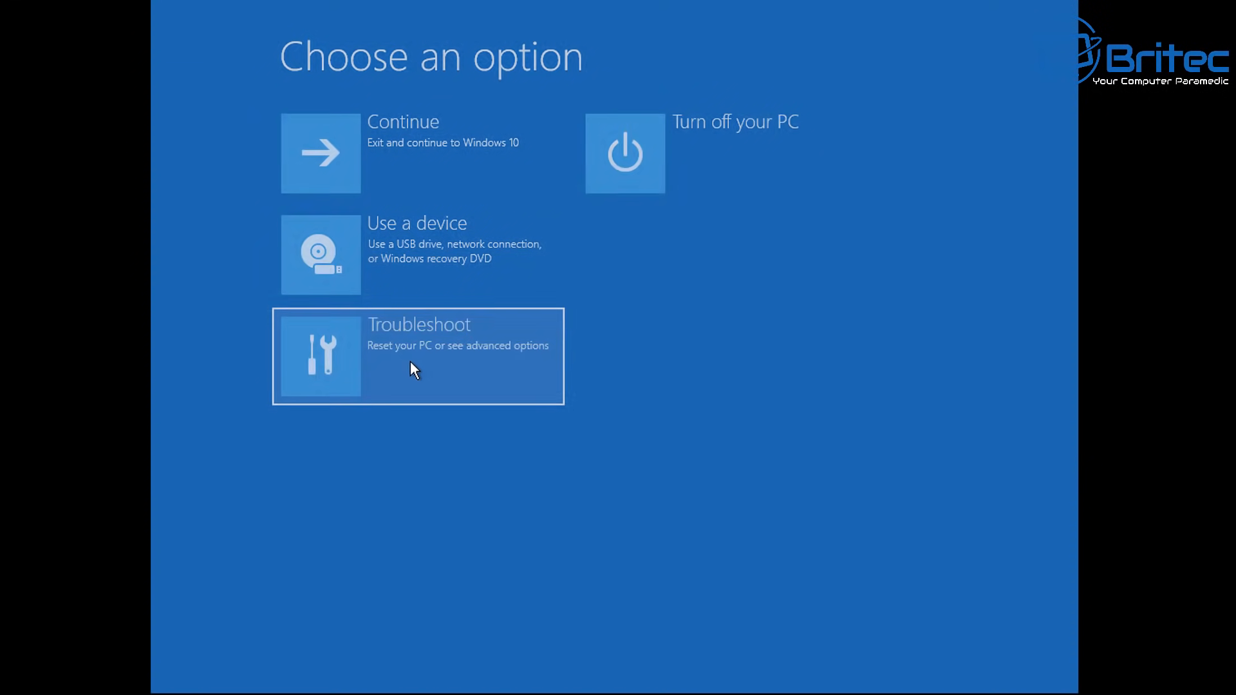
Step: From Troubleshoot go to Advanced options and launch System Restore
left_click(416, 356)
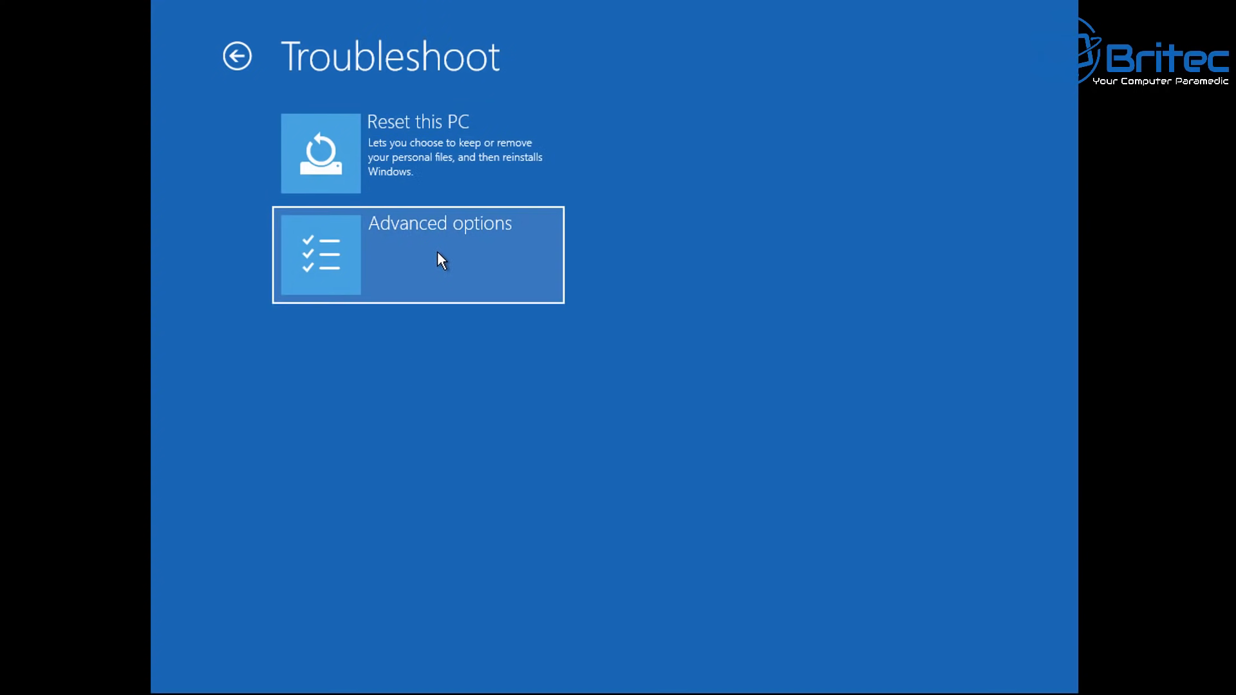
left_click(417, 254)
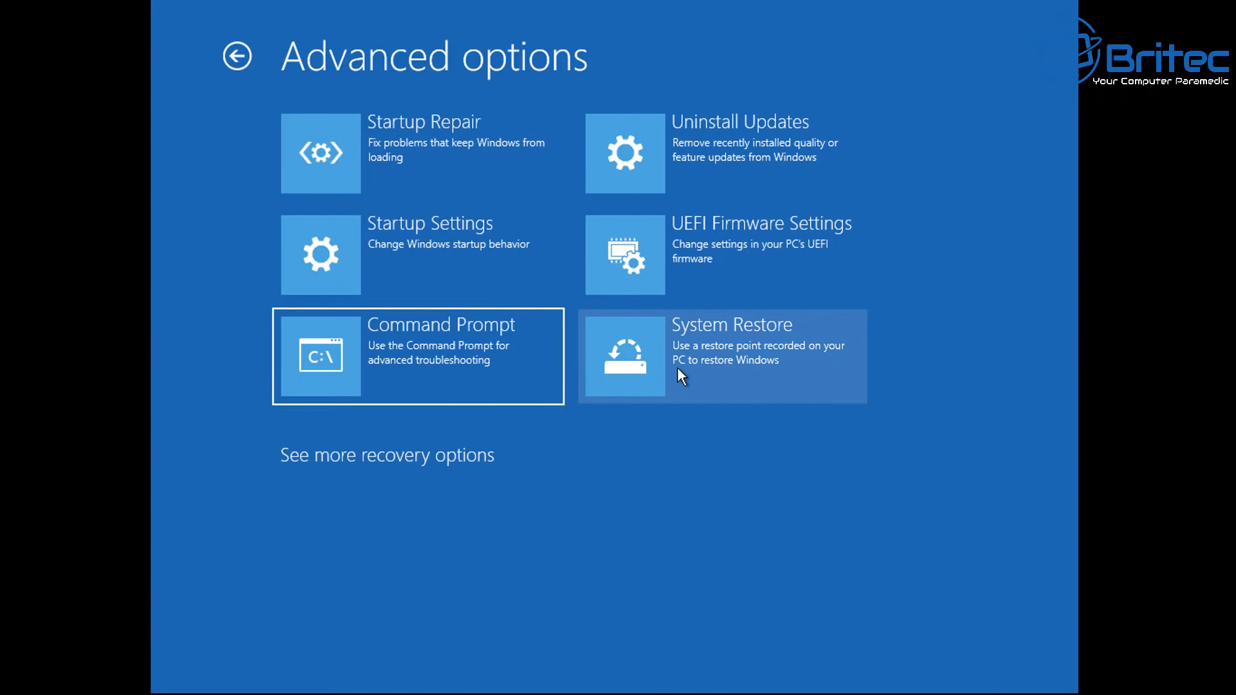
left_click(721, 355)
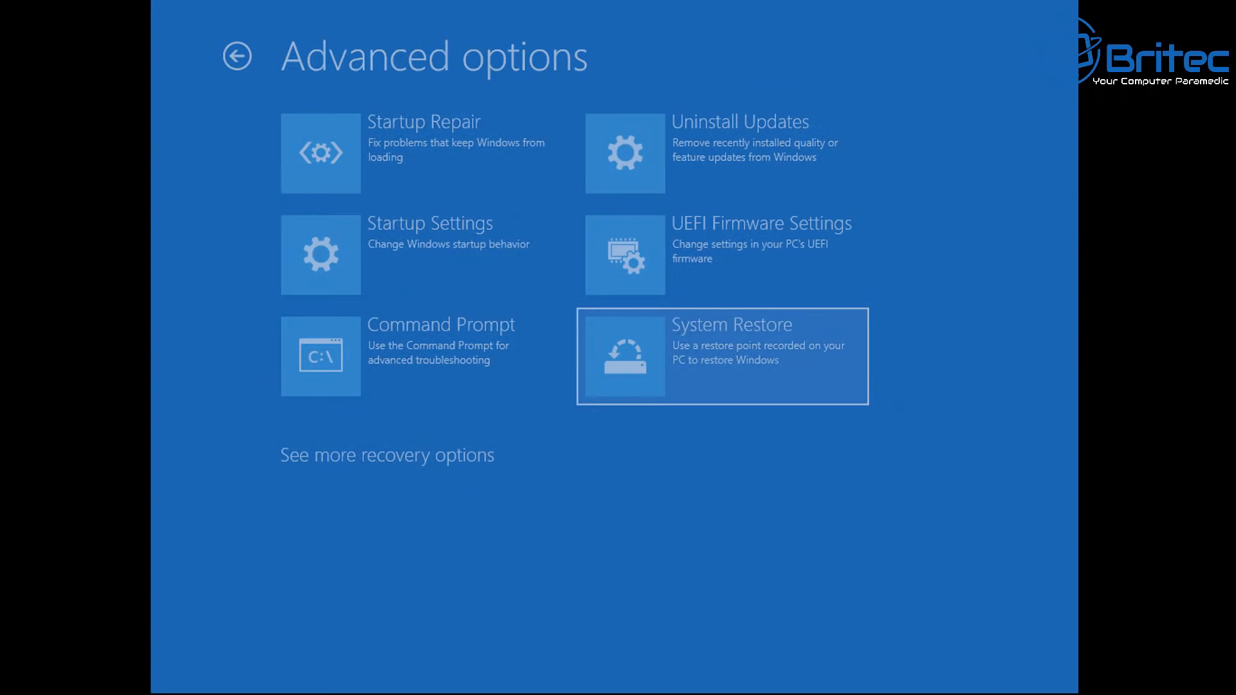
Step: Continue into the System Restore wizard, which reports no restore points on the system drive
left_click(719, 355)
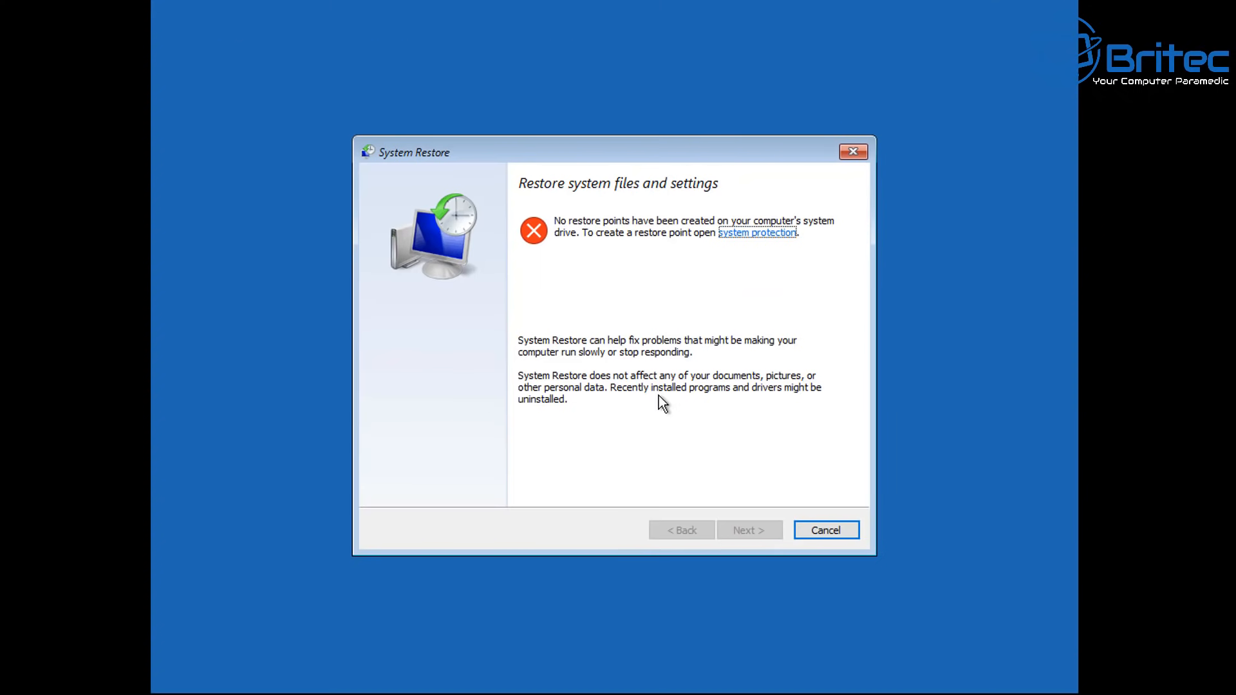
mouse_move(533, 223)
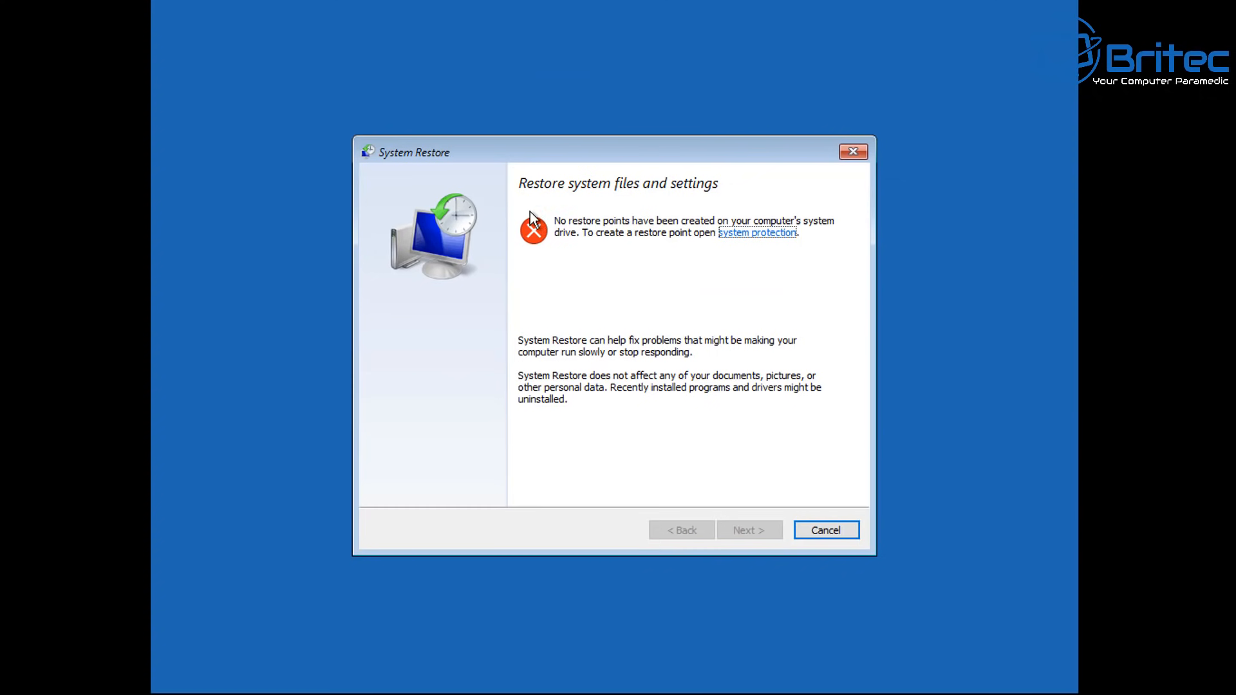
mouse_move(626, 174)
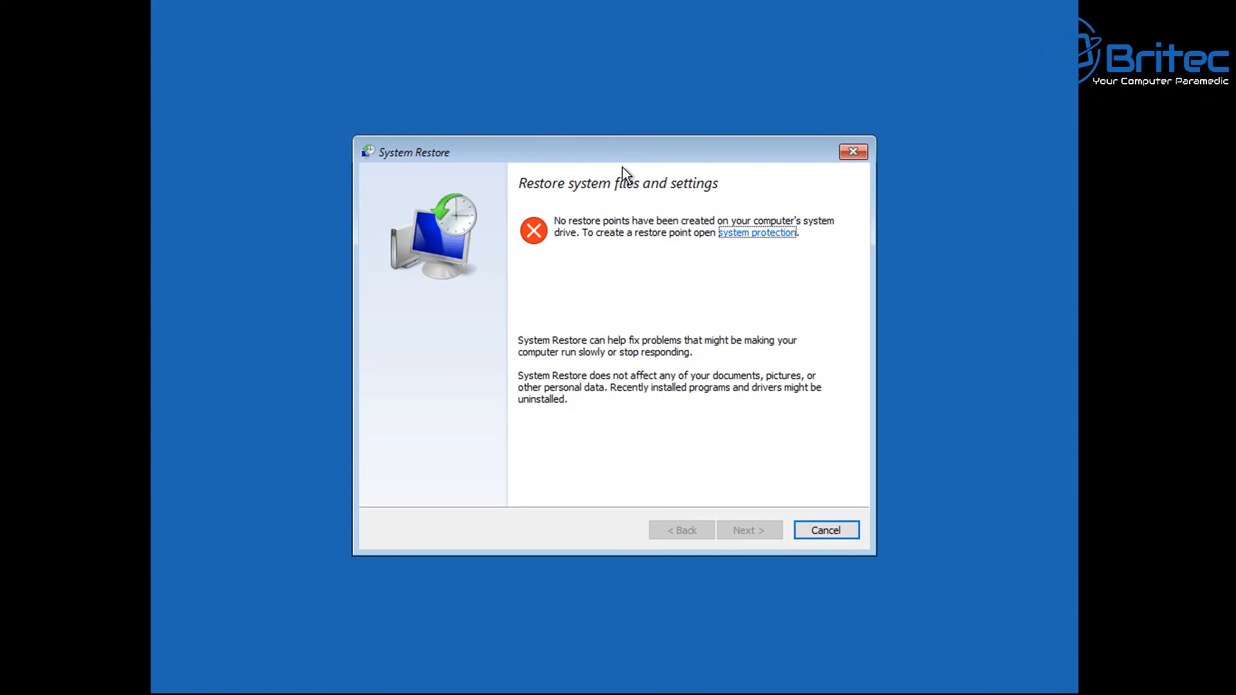
mouse_move(550, 315)
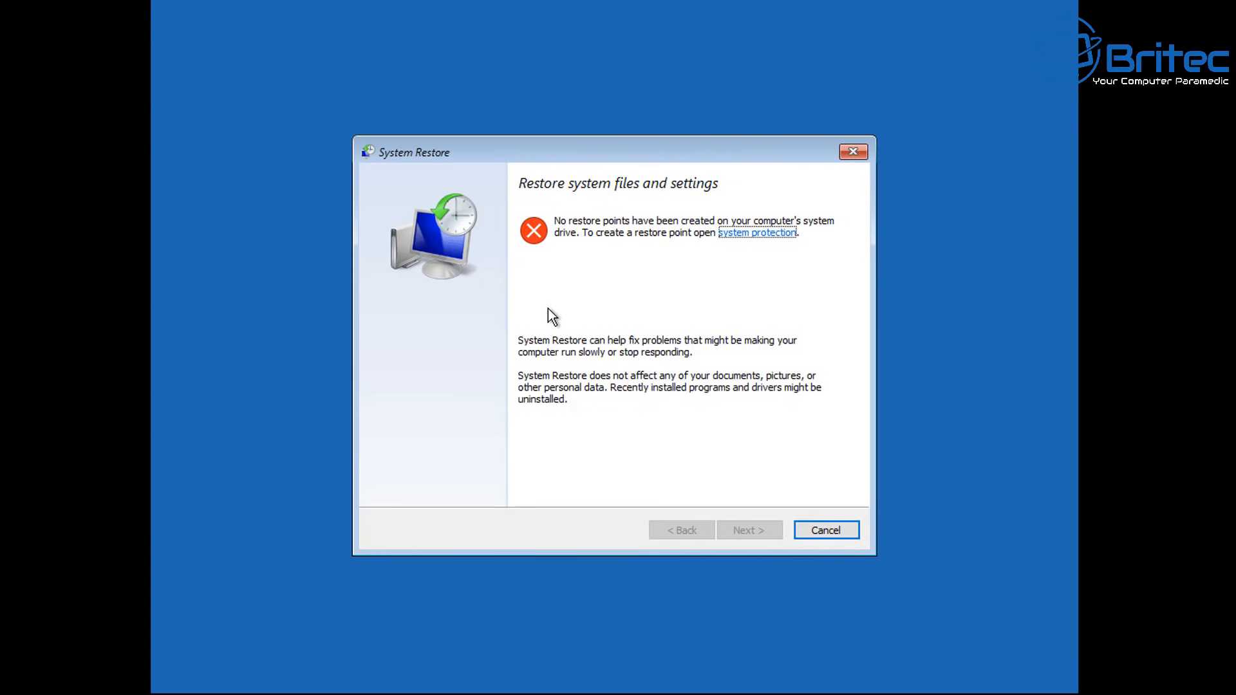
mouse_move(684, 367)
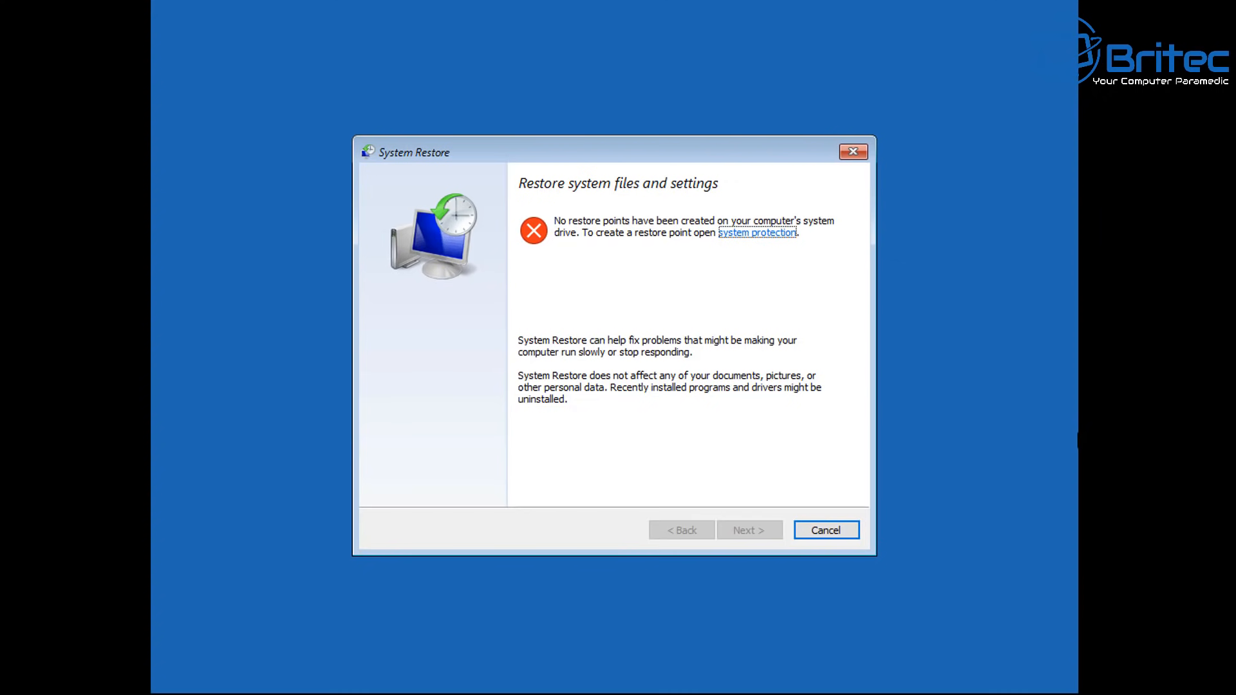
Step: Search cmd from the taskbar and run Command Prompt as administrator
left_click(826, 530)
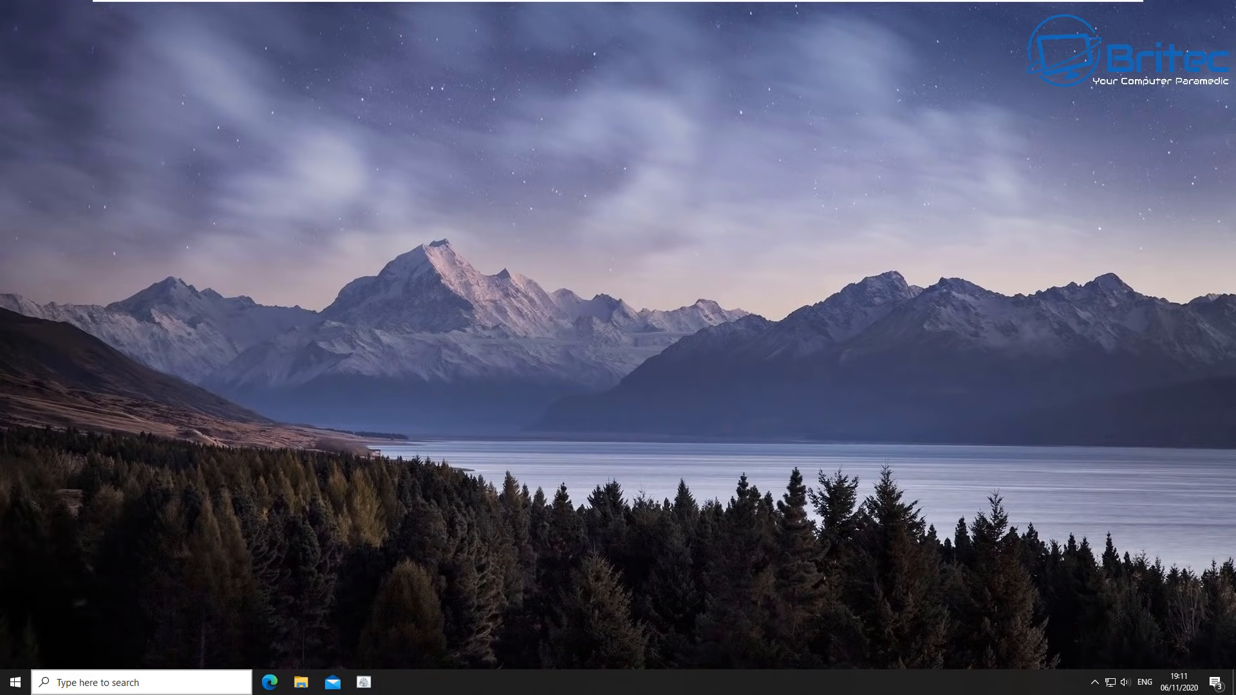
type("cmd")
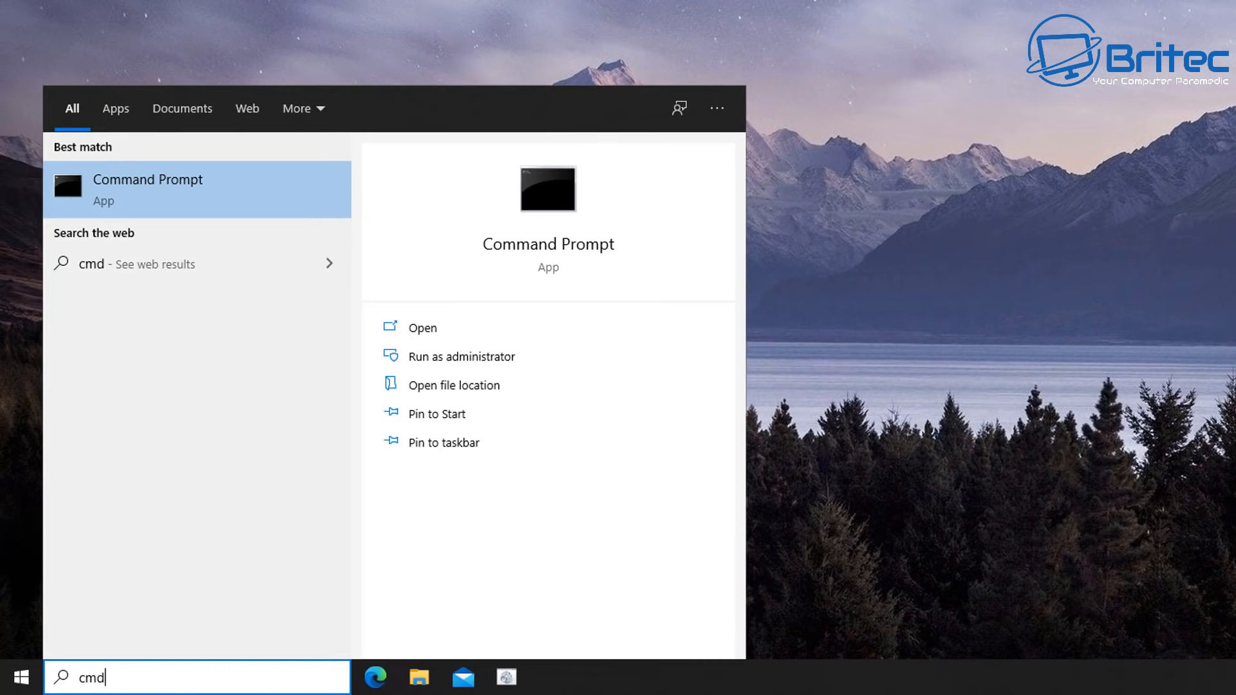
left_click(466, 357)
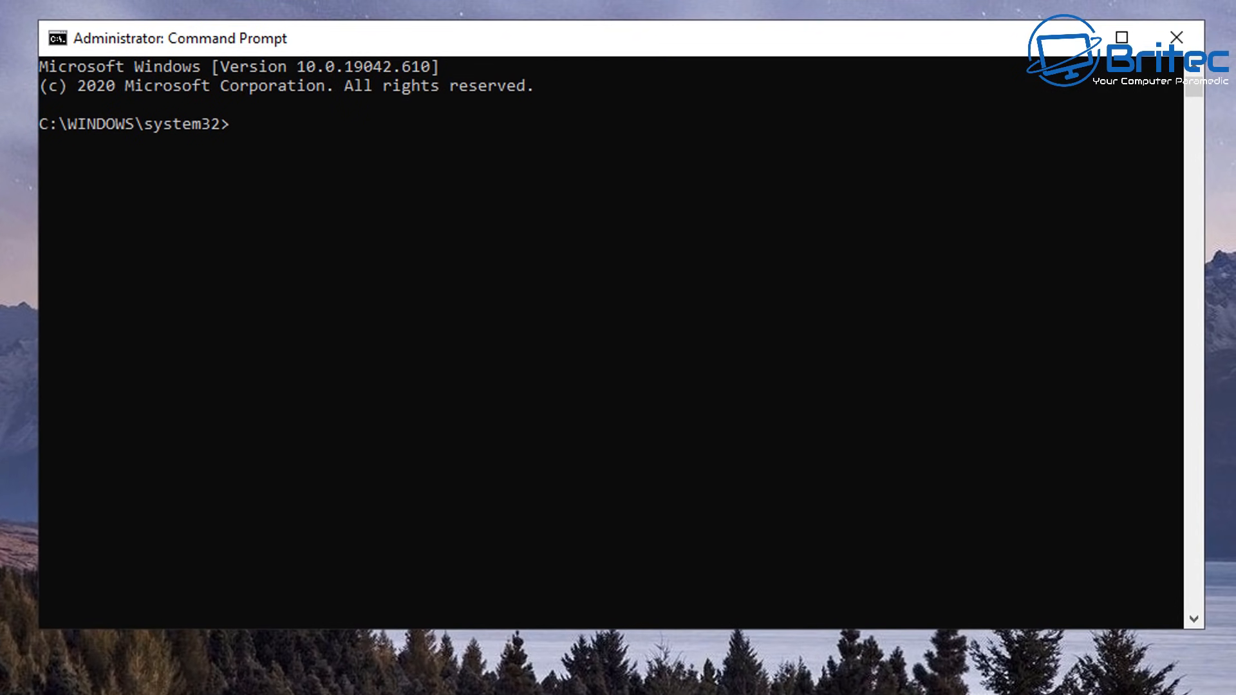
Step: Enter reagentc /disable at the prompt to turn off the recovery environment
type("reagentc /disable")
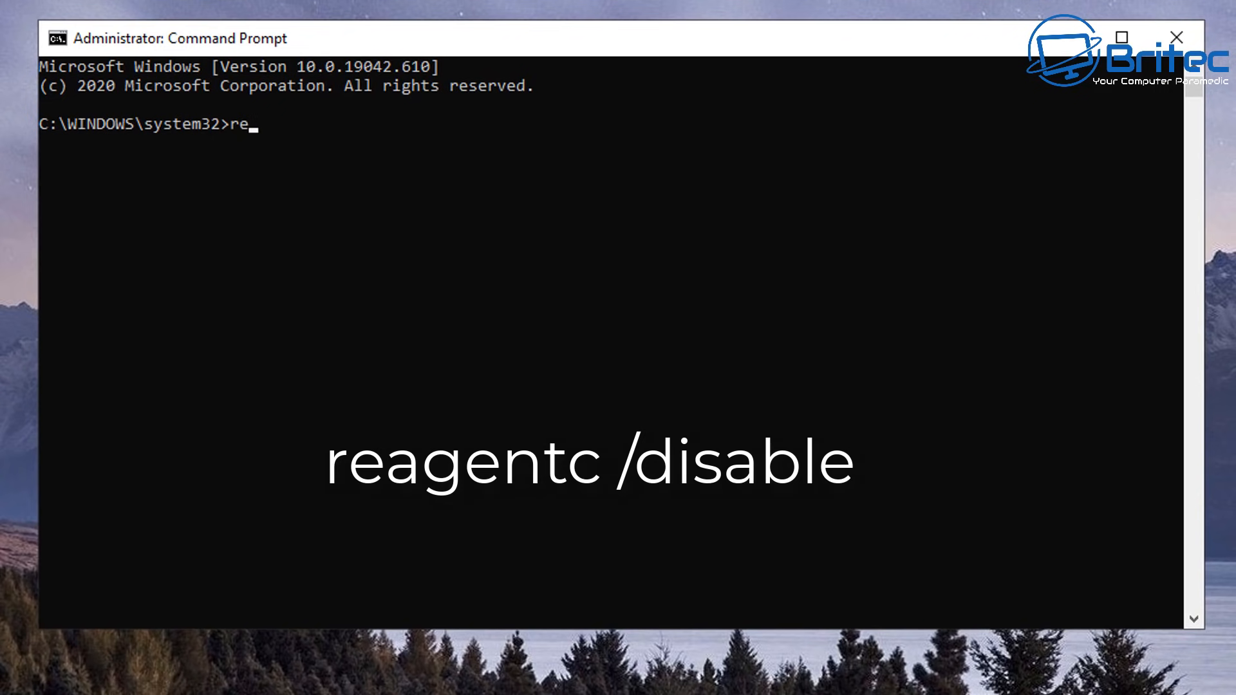
type("ag")
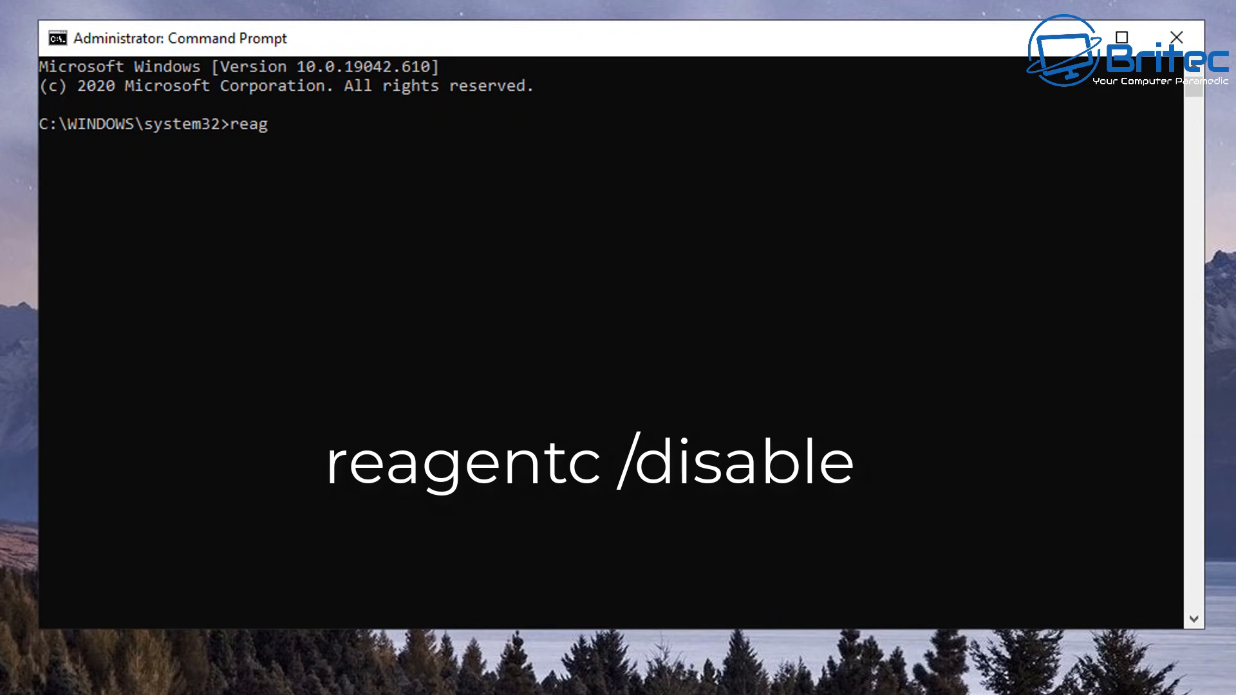
type("en")
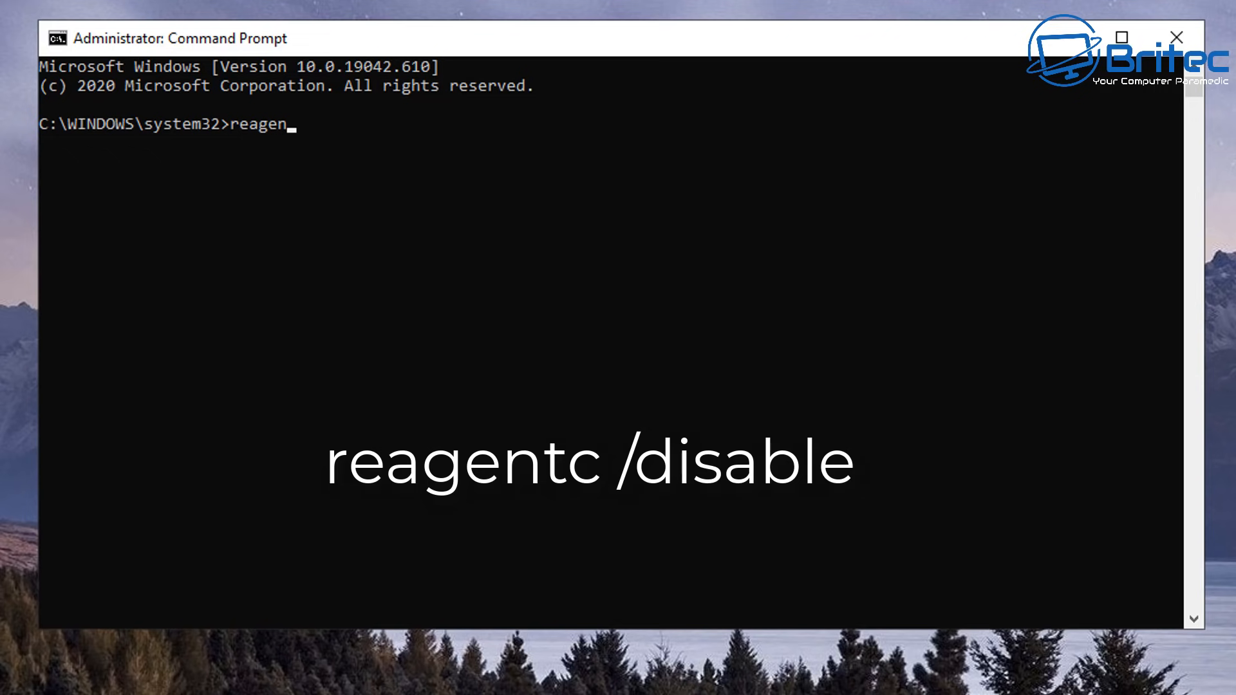
type("tc /")
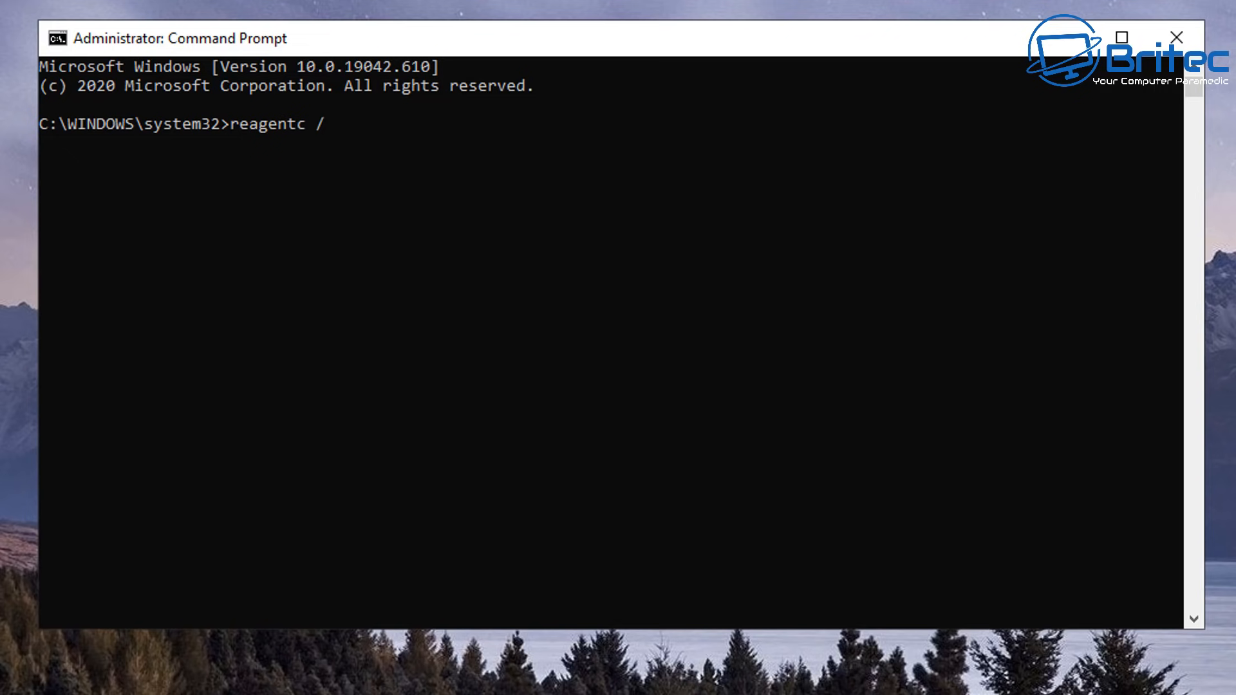
type("disab")
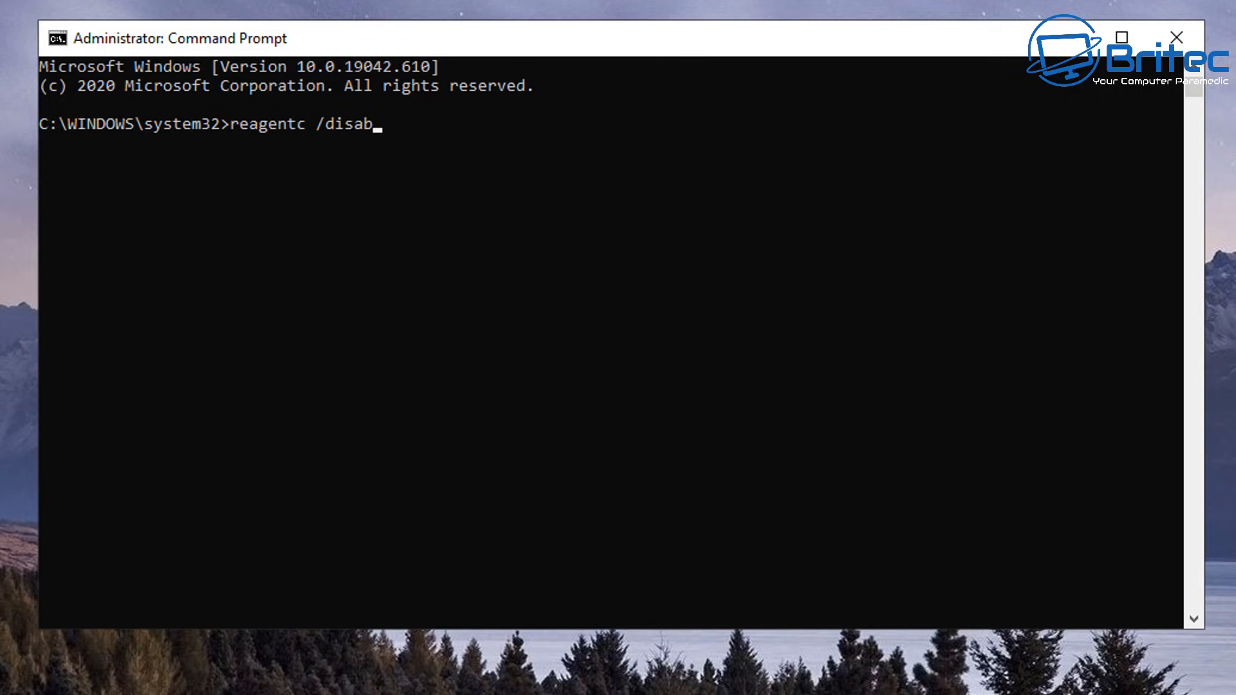
type("le")
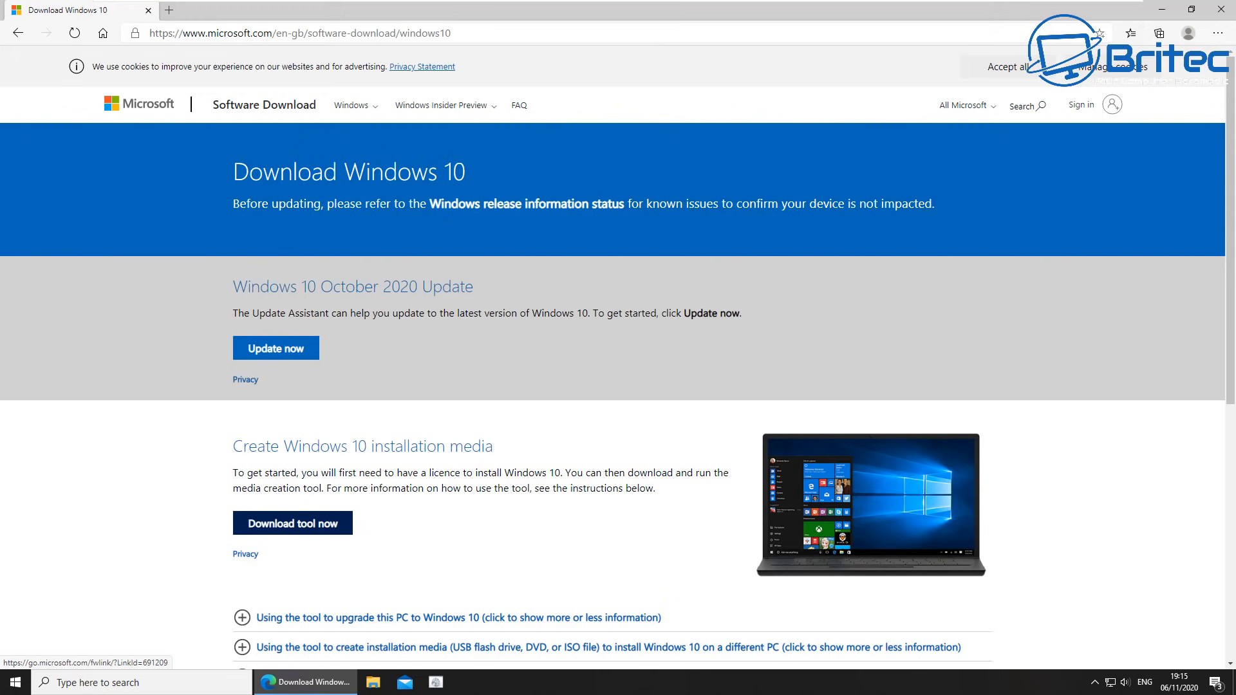
Step: Download the Media Creation Tool with Download tool now and run the downloaded MediaCreationTool file
left_click(293, 523)
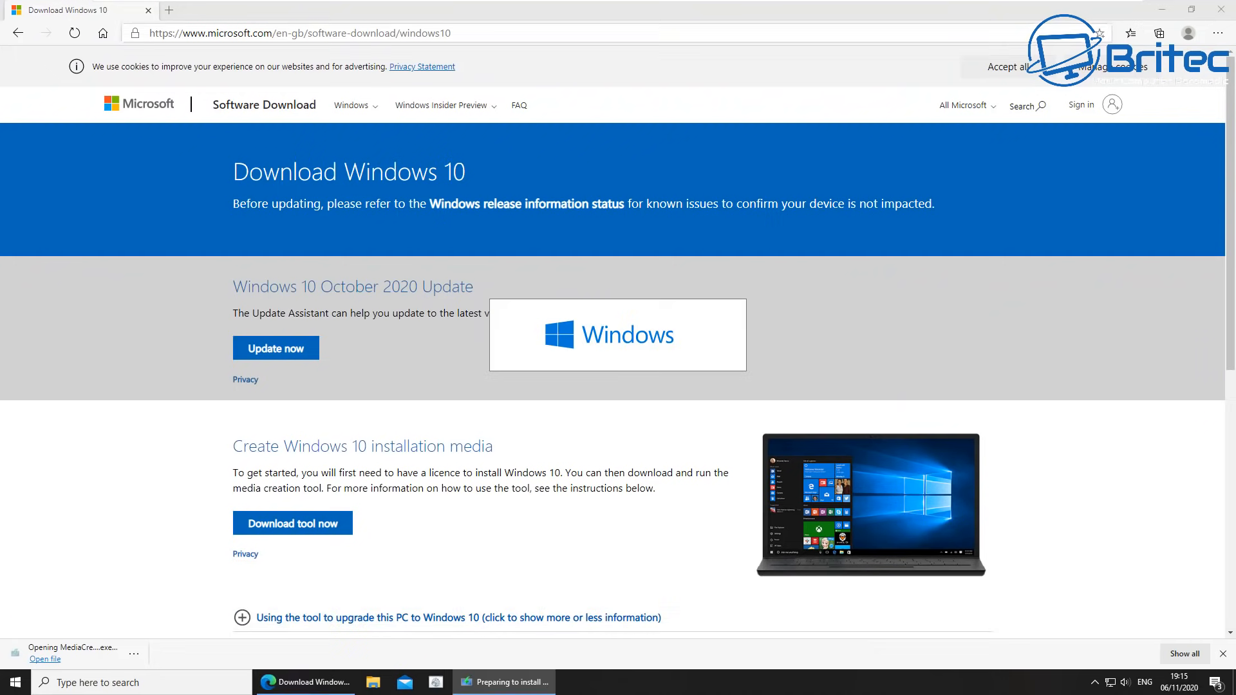
left_click(45, 659)
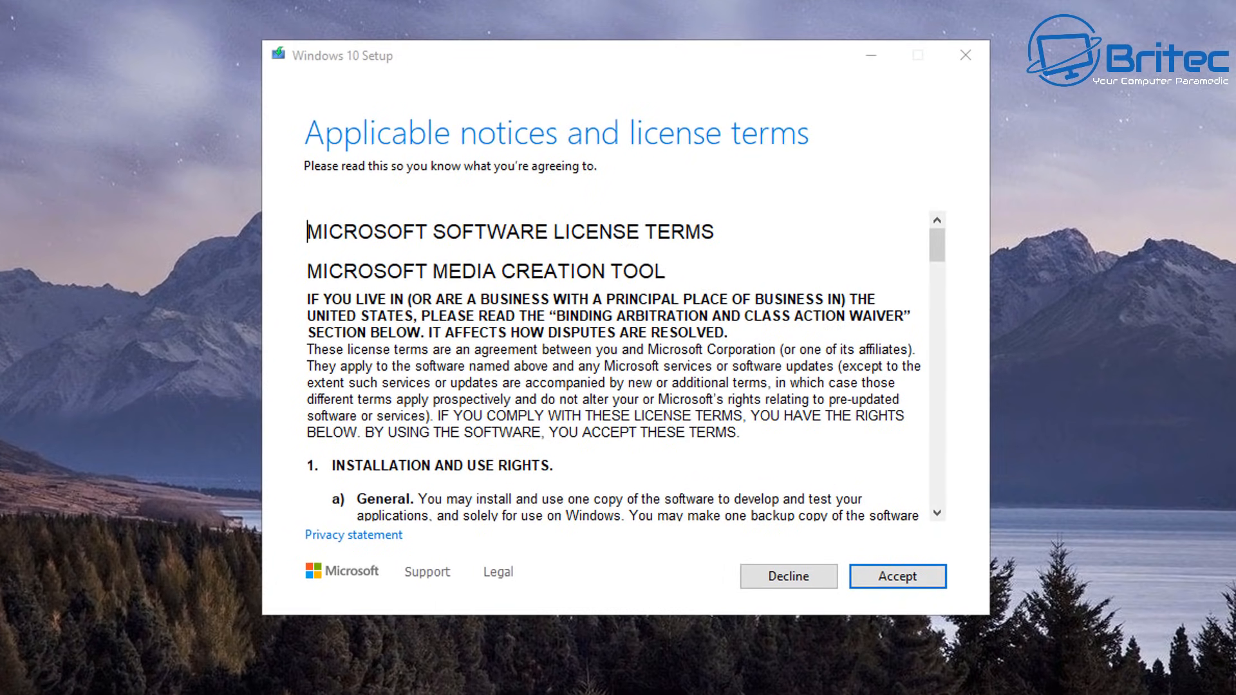
Step: Accept the licence terms and keep recommended options: English (United States), Windows 10, 64-bit
left_click(896, 577)
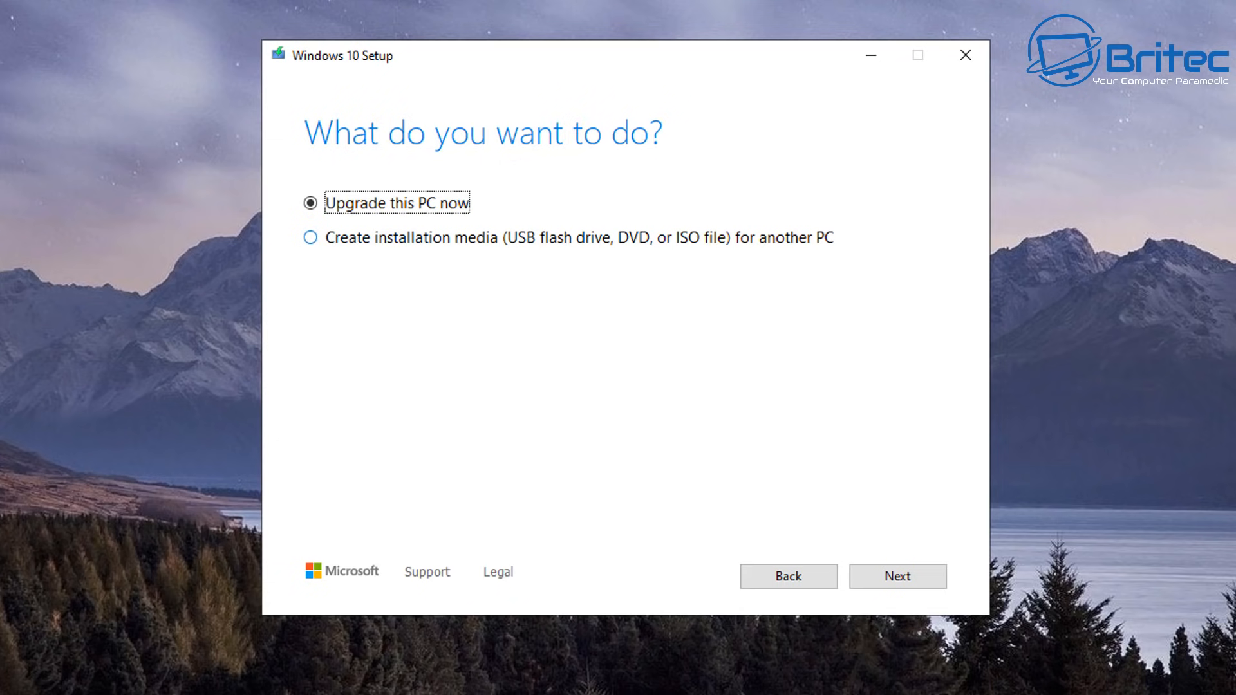
left_click(897, 577)
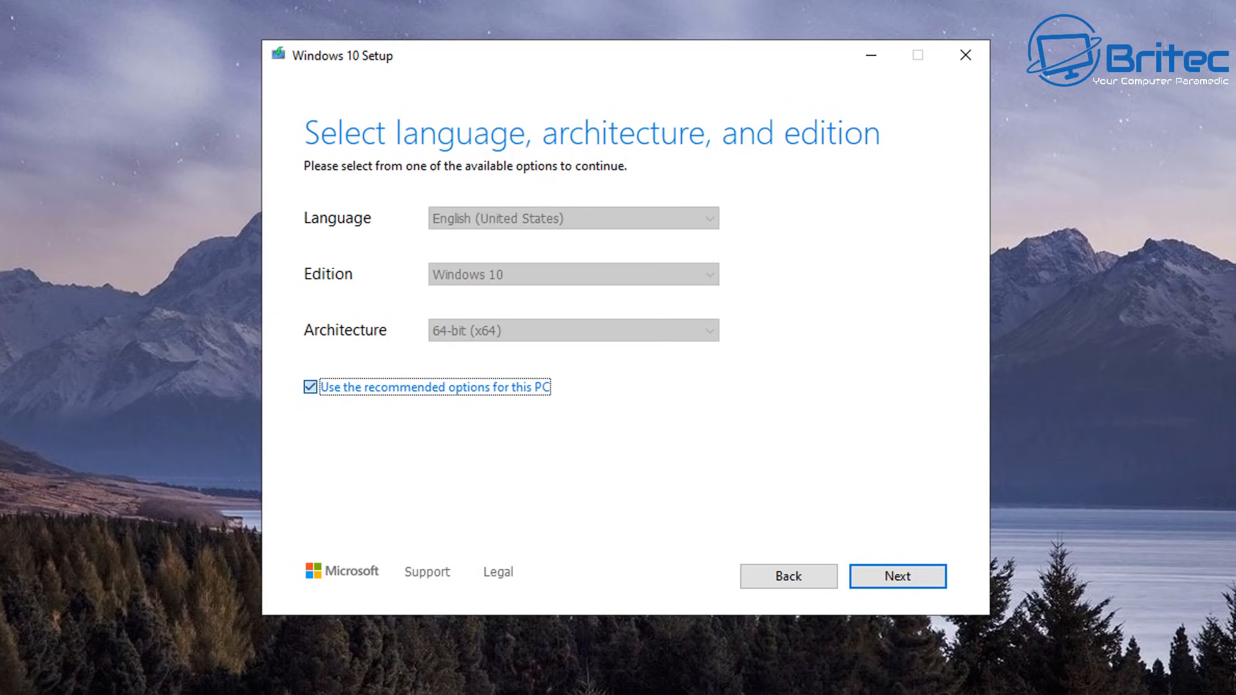
left_click(571, 218)
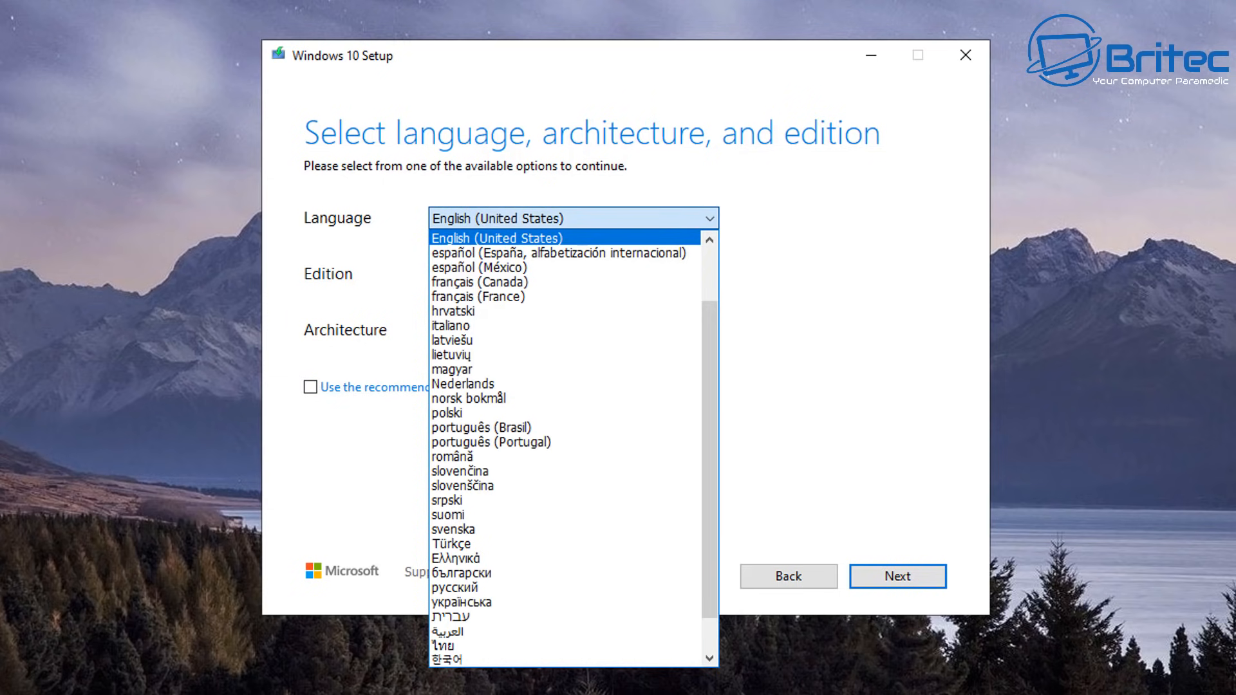
left_click(495, 237)
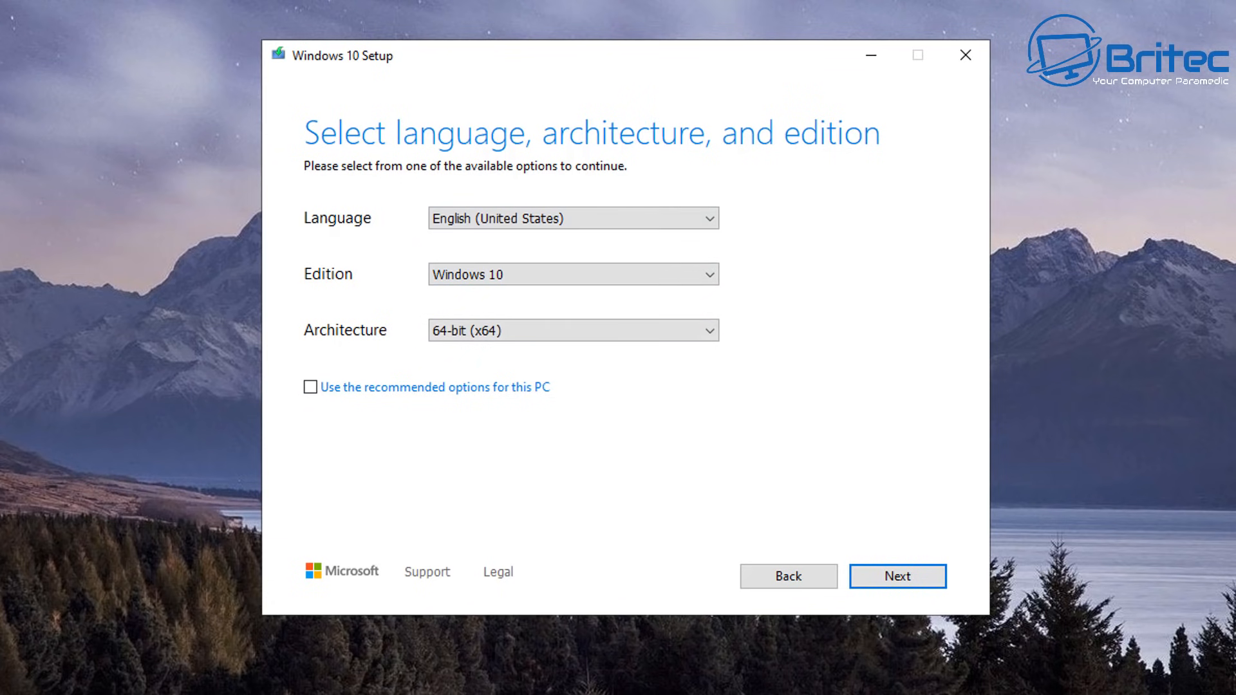
left_click(310, 388)
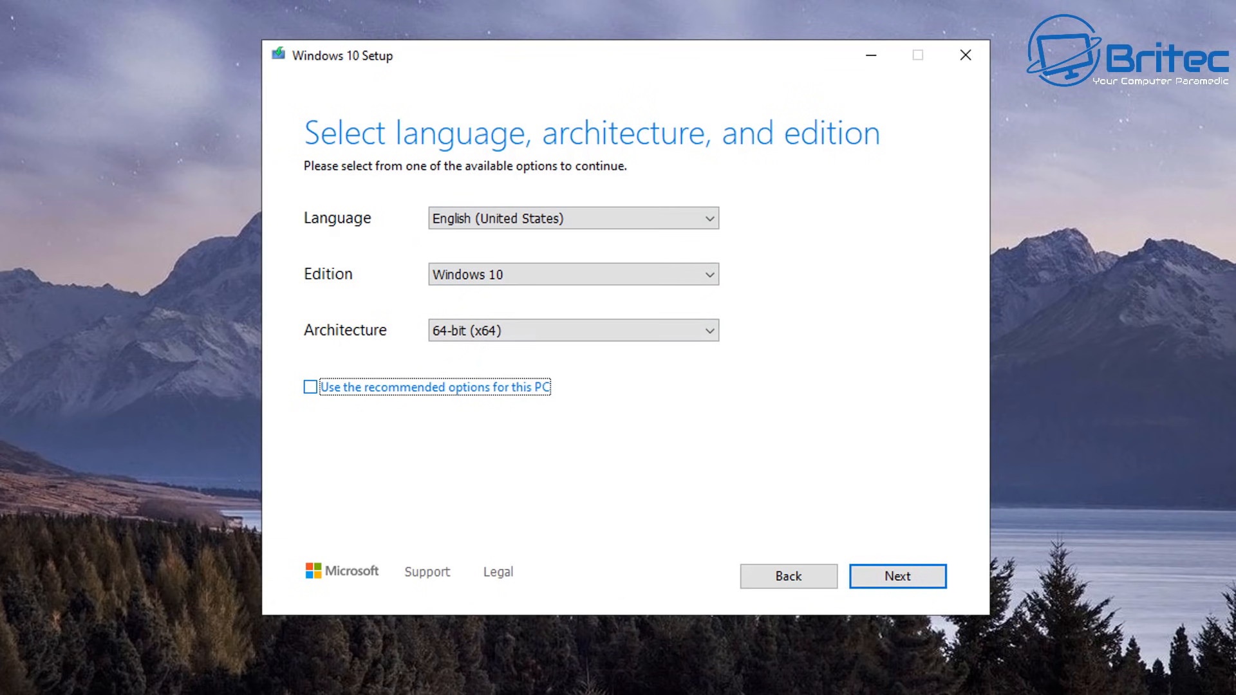
left_click(311, 388)
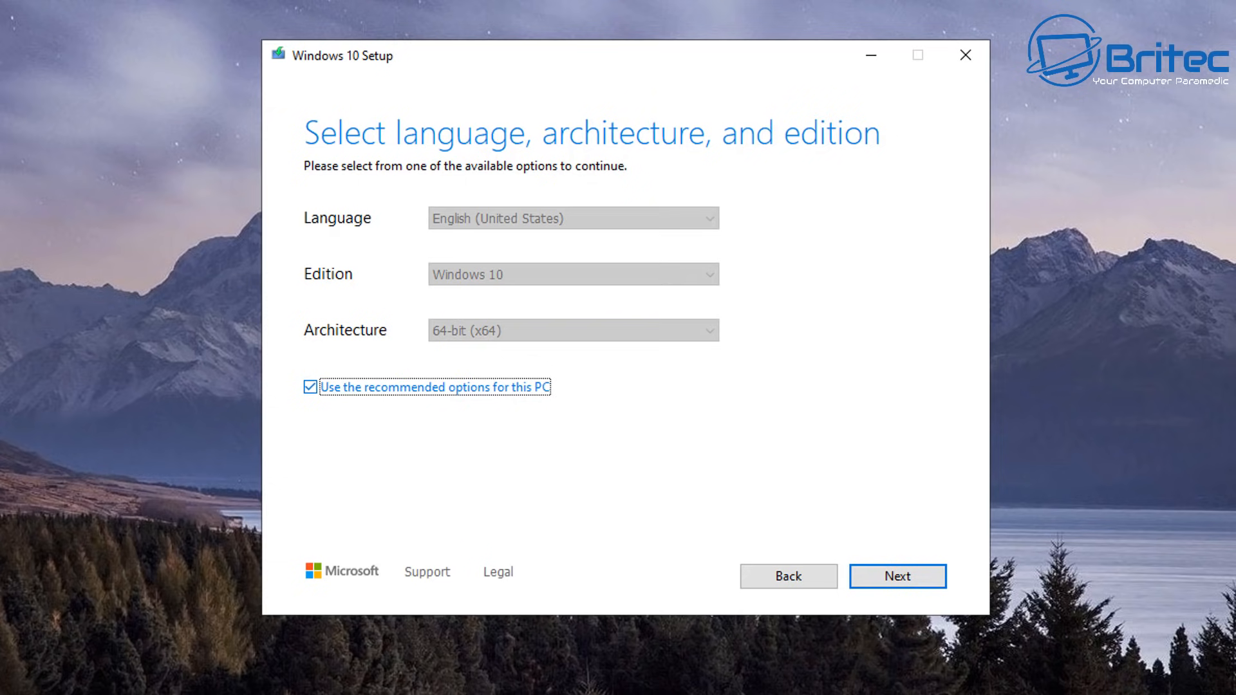